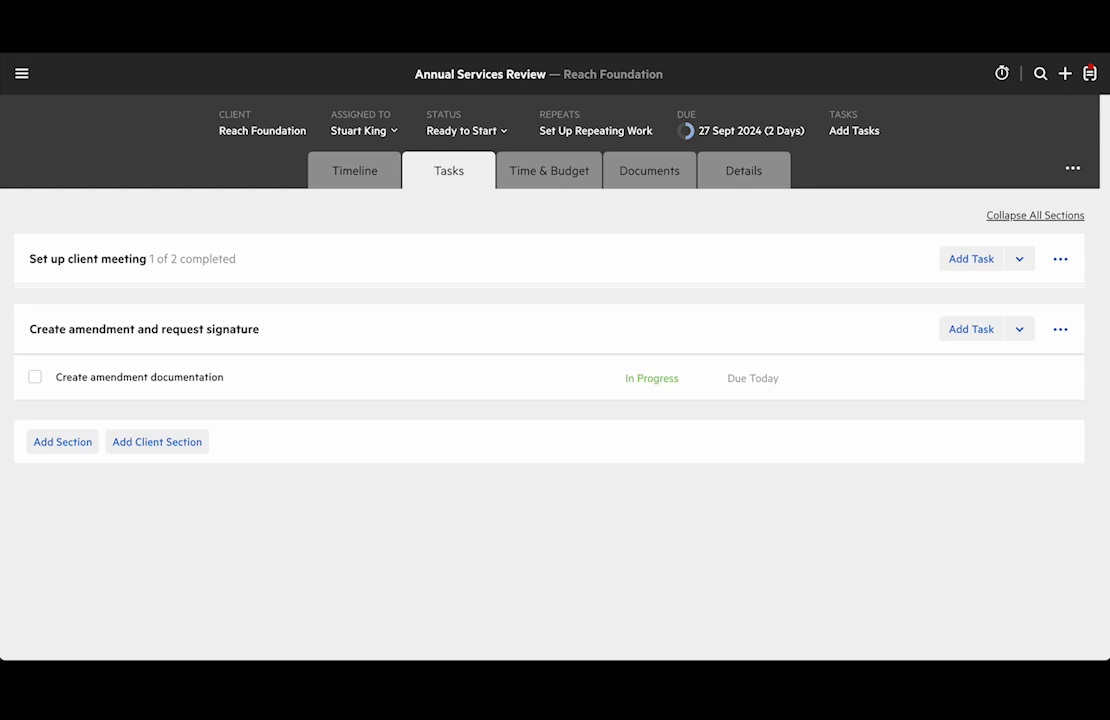
# - Add an 'Annual Services Review' document eSignature task and expand its details
pyautogui.click(1019, 329)
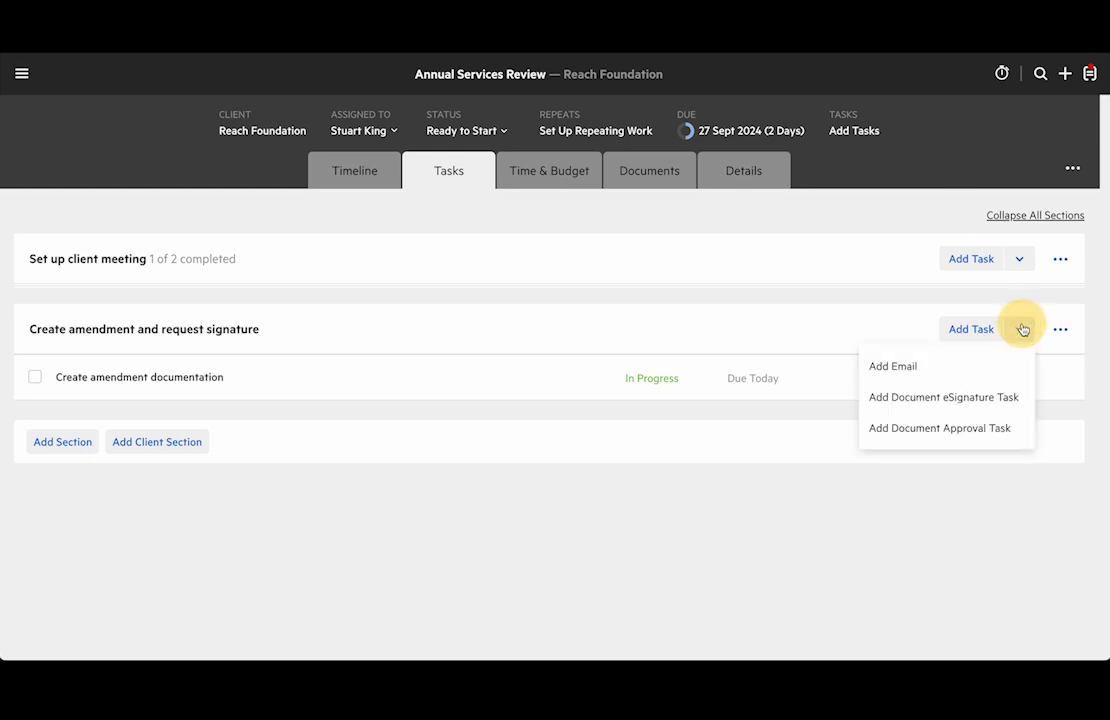
pyautogui.moveTo(1004, 409)
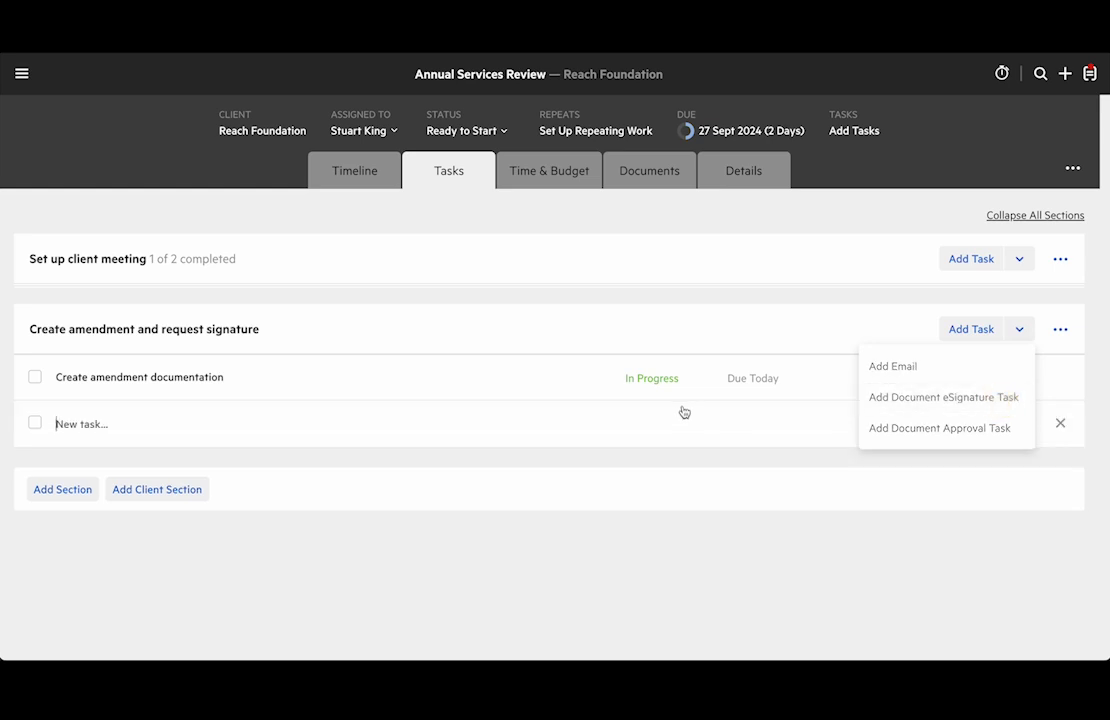
pyautogui.write('Annual Services Review')
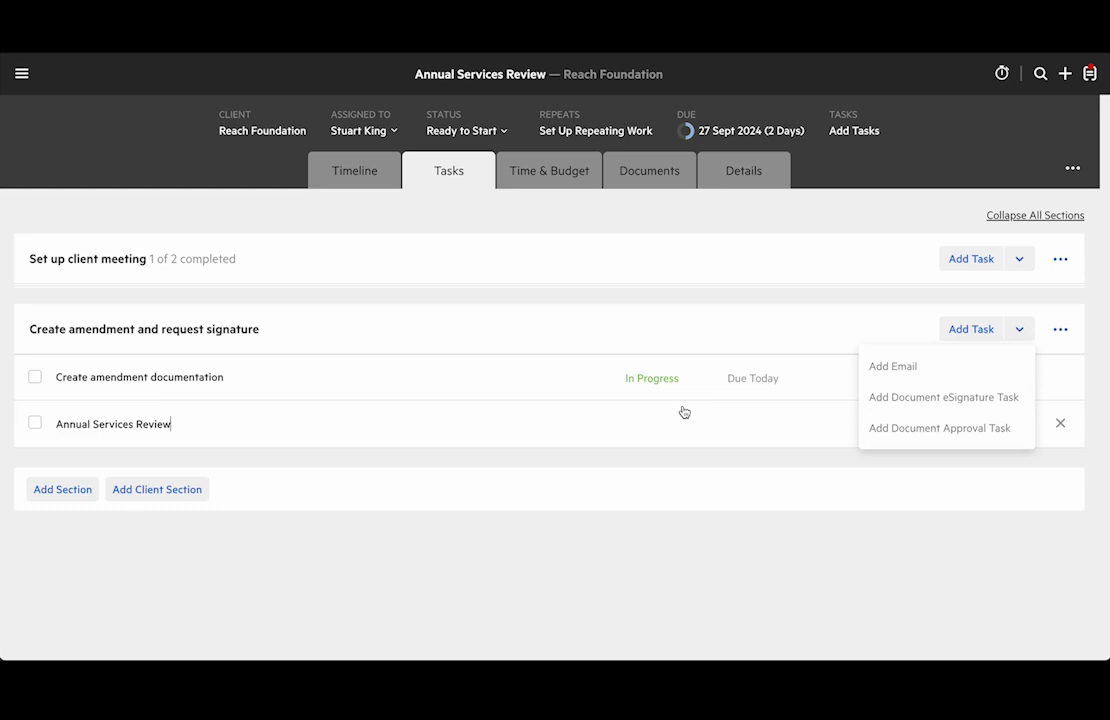
pyautogui.click(942, 397)
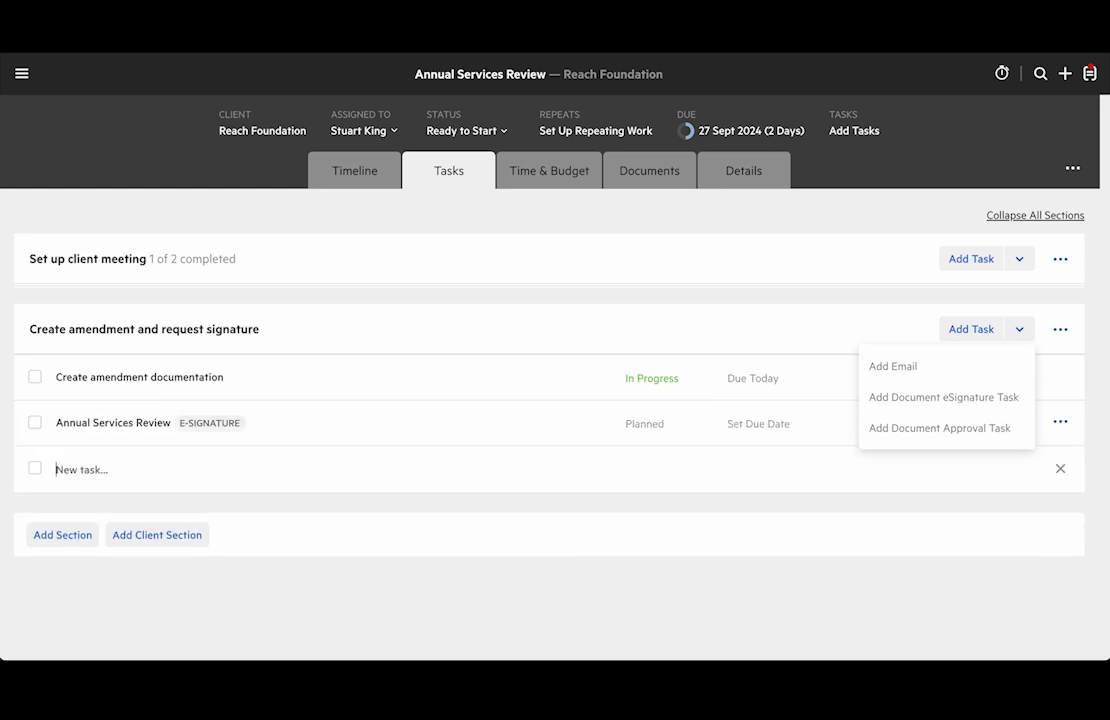
pyautogui.click(112, 422)
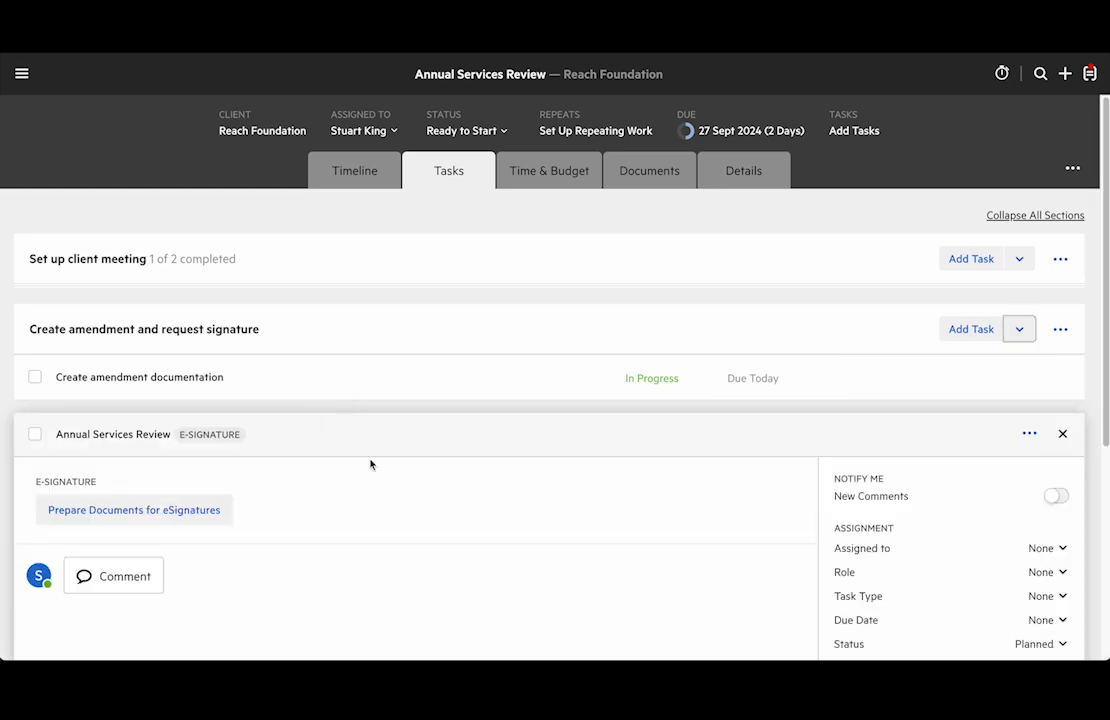
pyautogui.scroll(-3)
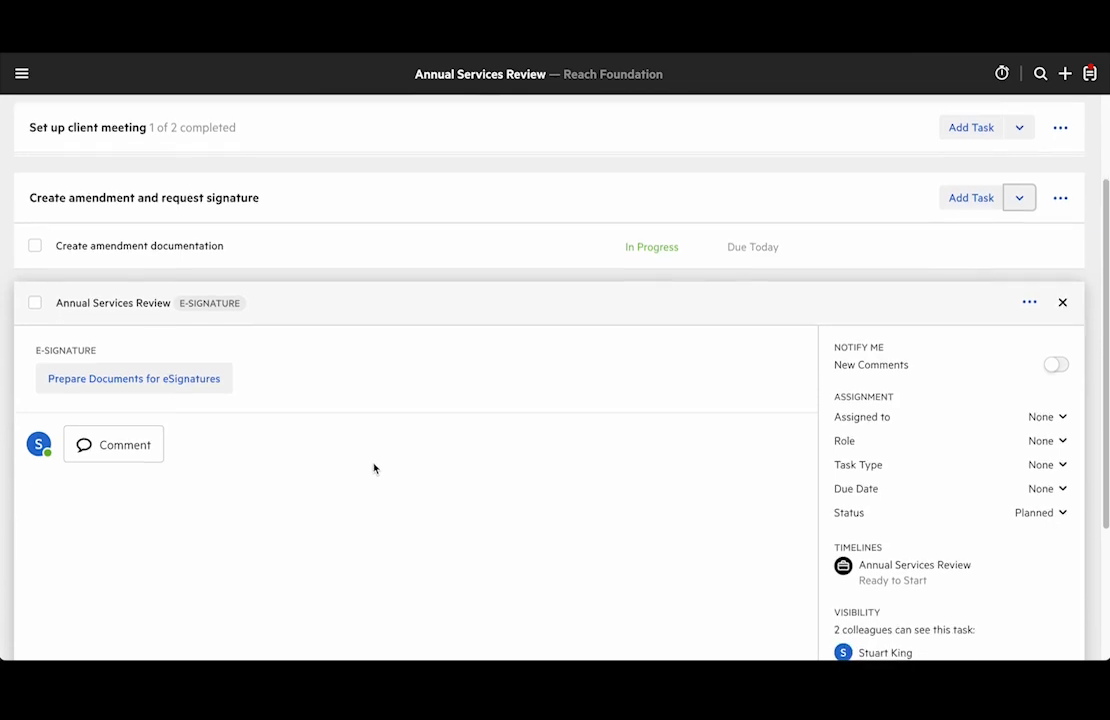
pyautogui.moveTo(134, 378)
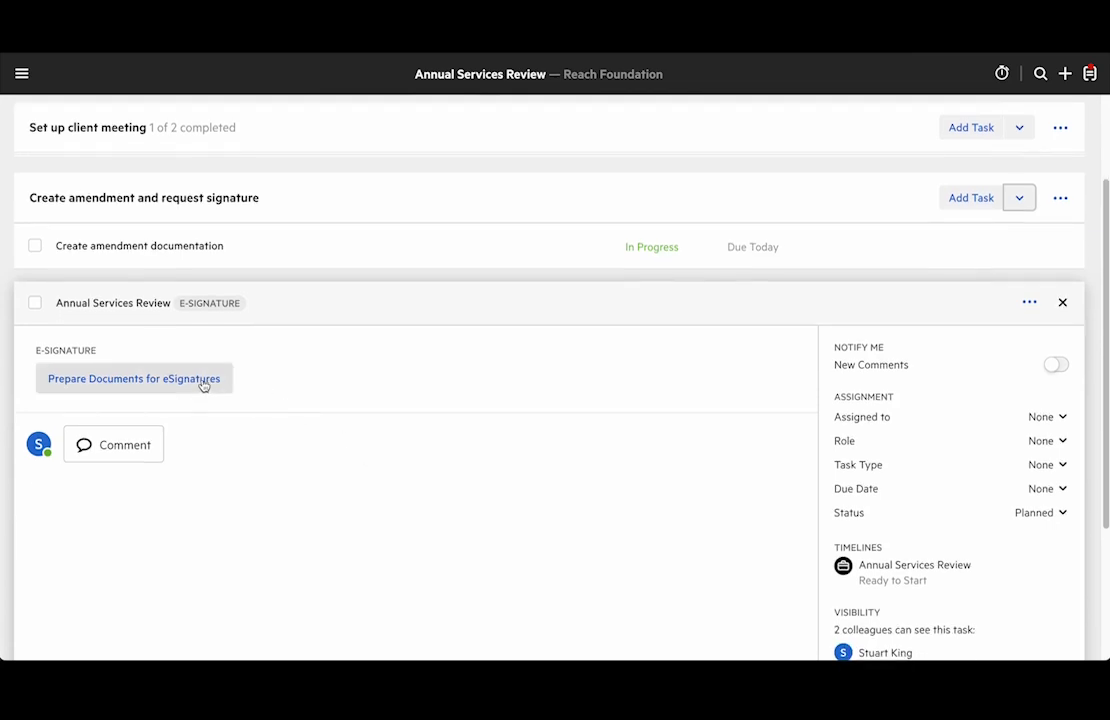
# - Start the signature package, upload Sample Contact.pdf, and continue to recipients
pyautogui.click(133, 378)
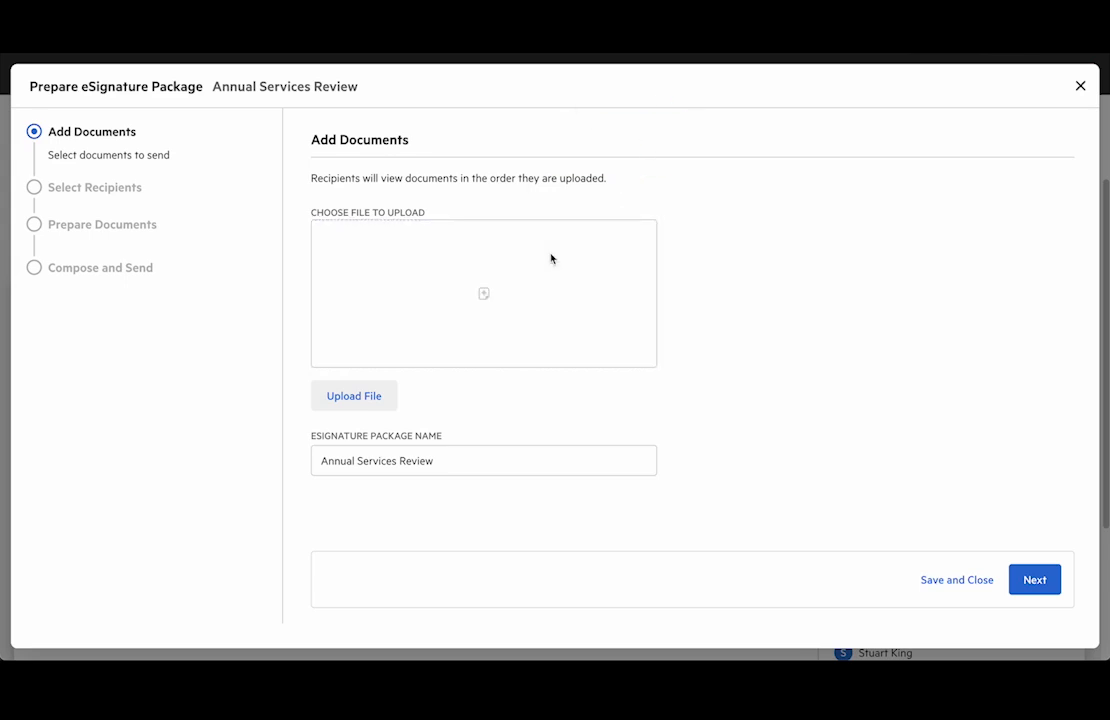
pyautogui.click(353, 395)
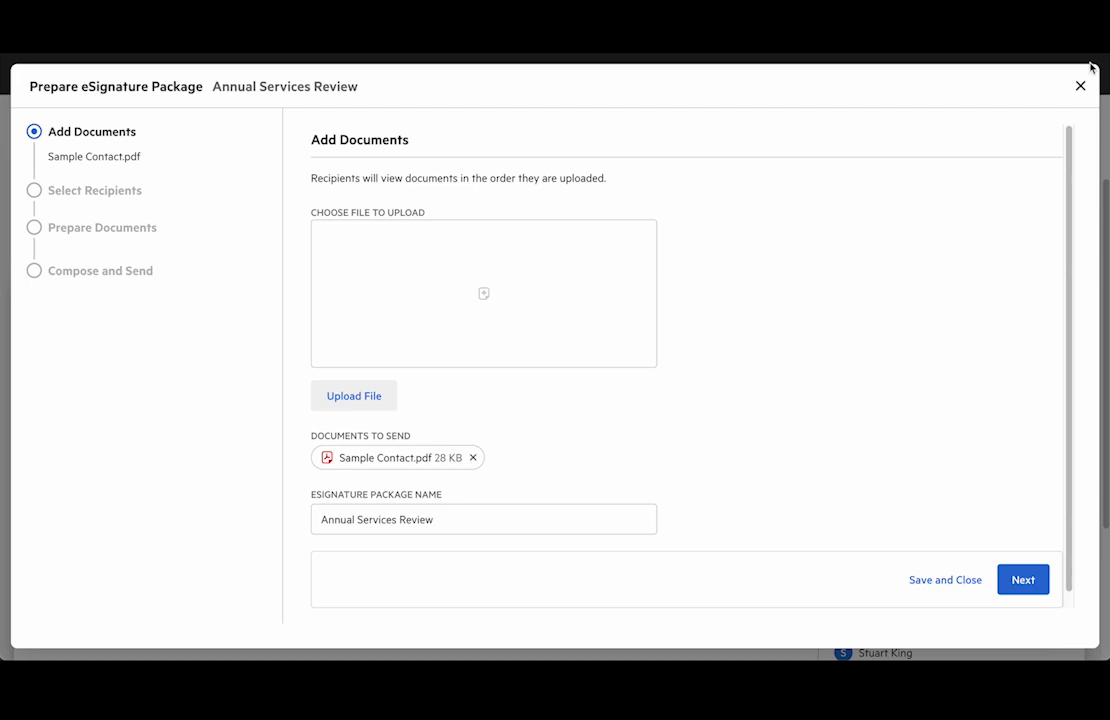
pyautogui.click(1022, 579)
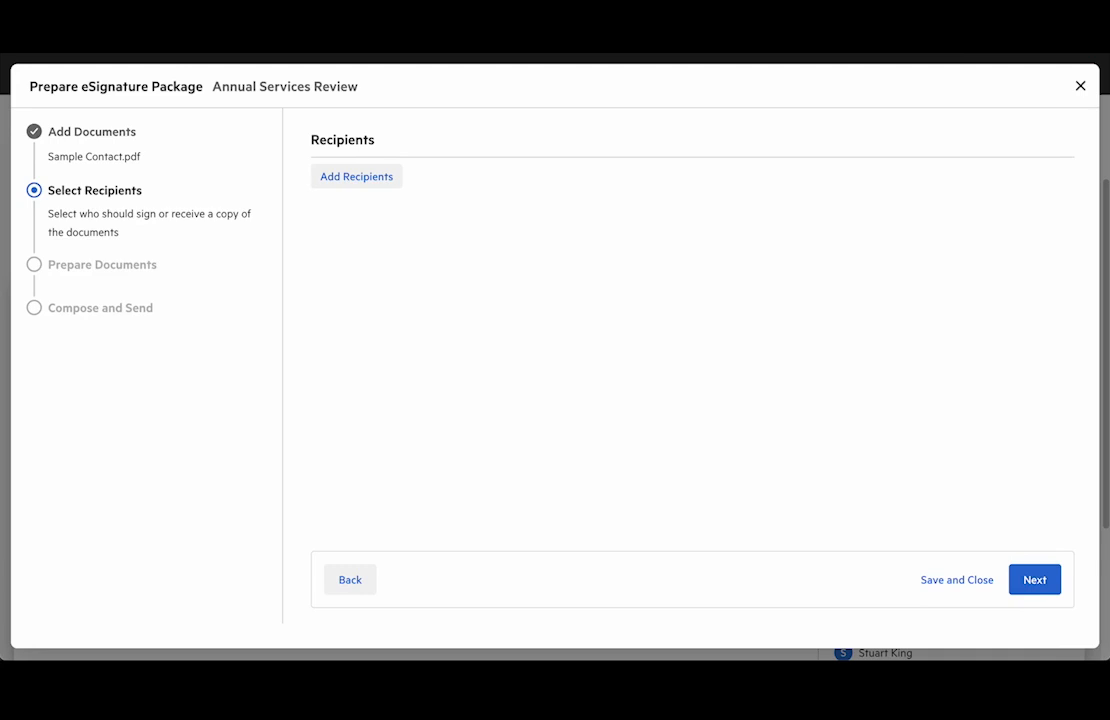
# - Search 'an' and add the approver contact as the package's recipient
pyautogui.write('an')
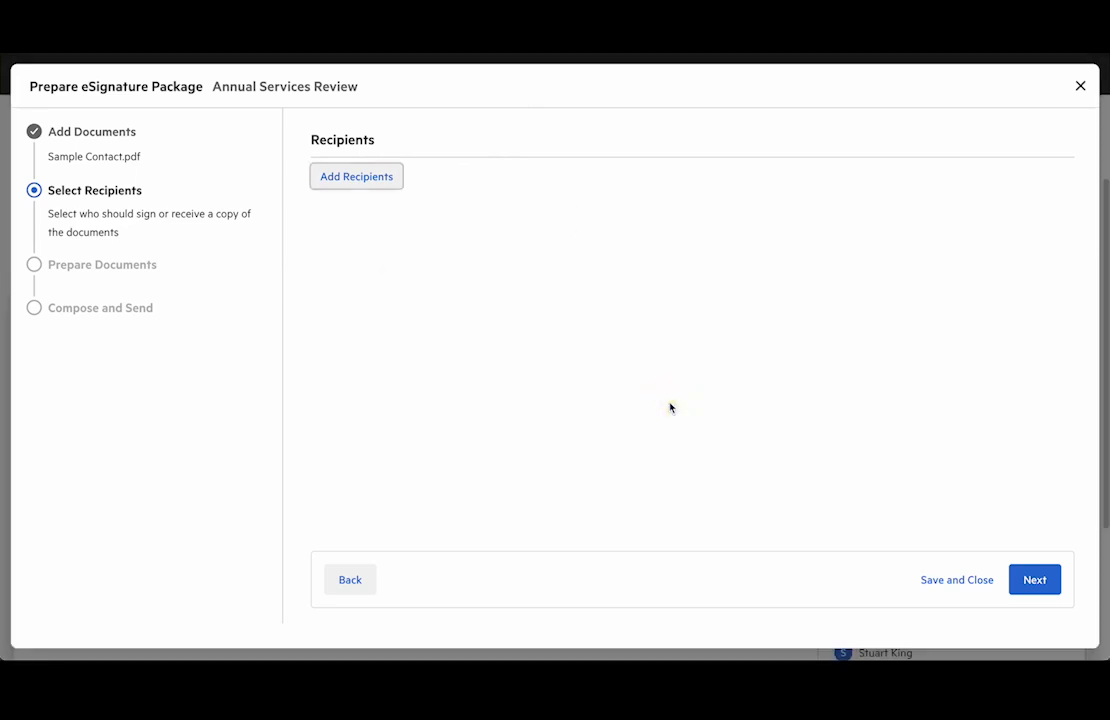
pyautogui.click(356, 176)
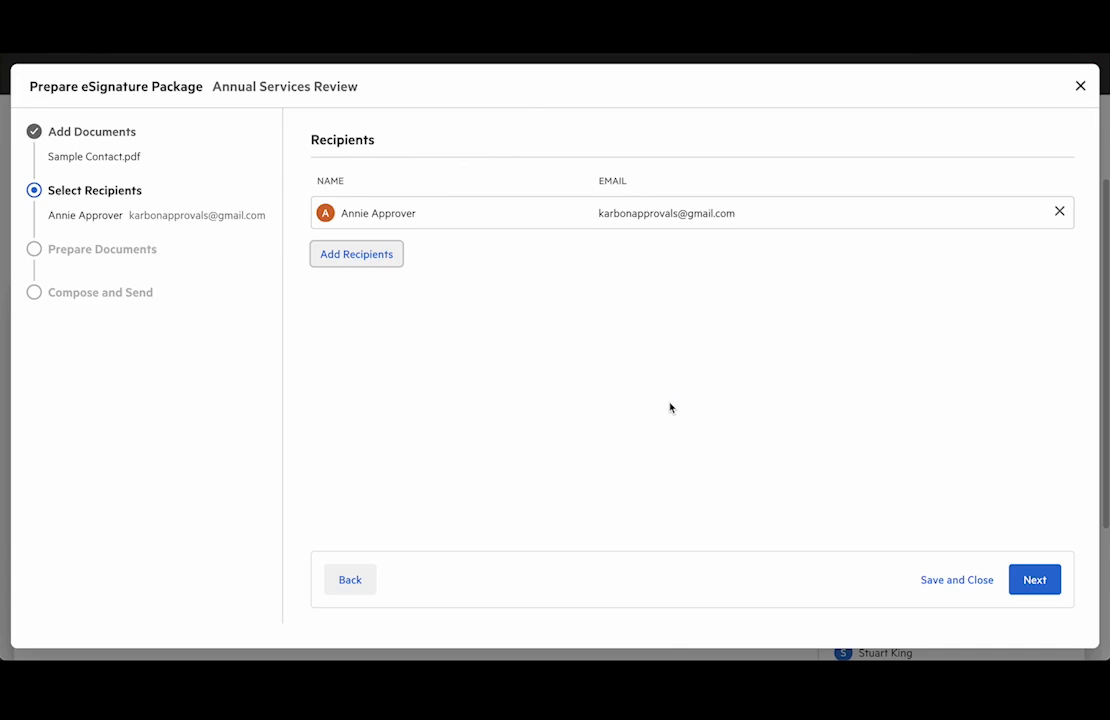
pyautogui.click(1034, 579)
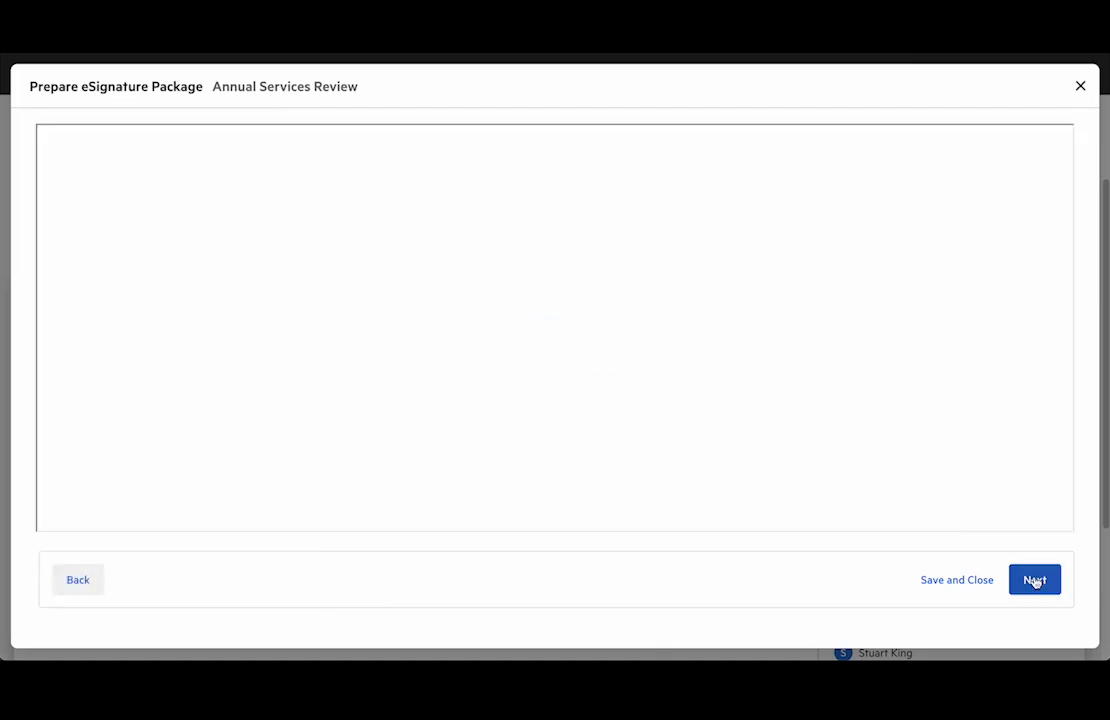
# - Drag a signature field into the Reach Foundation Signature row of the amendment
pyautogui.click(1034, 580)
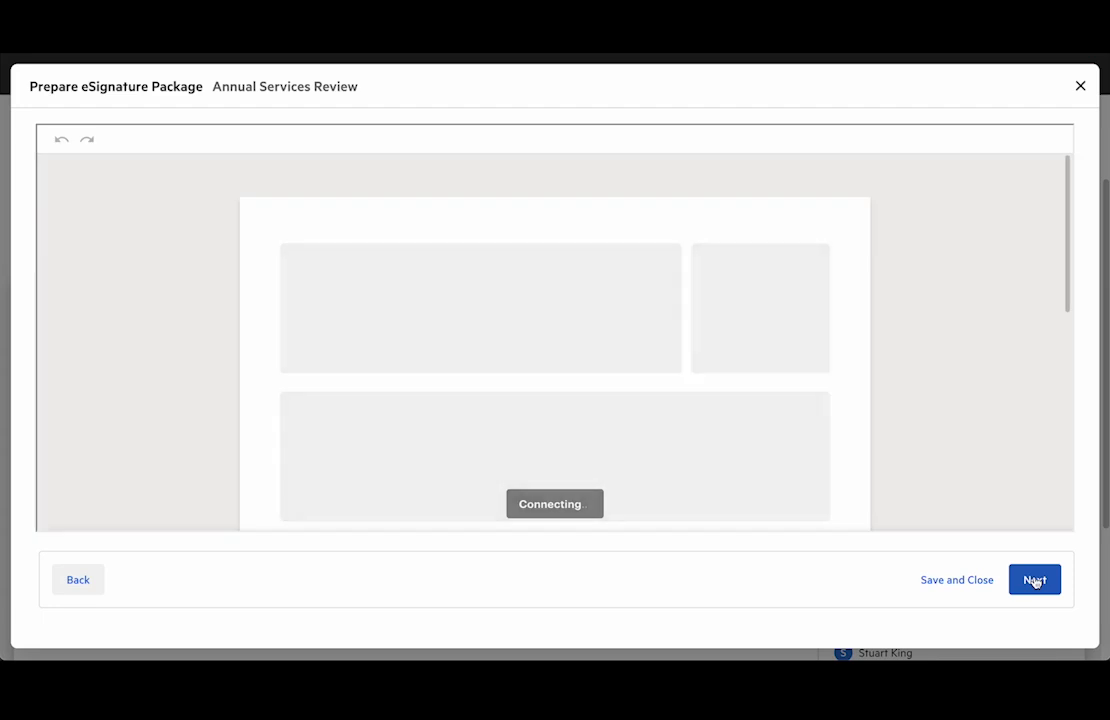
pyautogui.click(1035, 580)
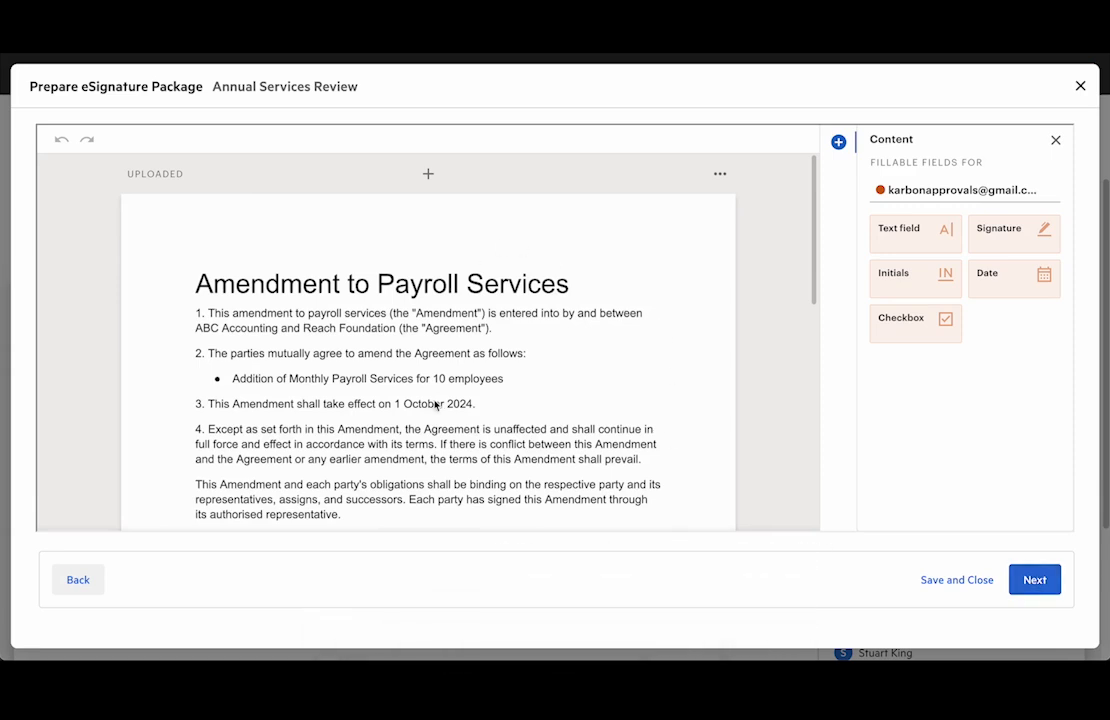
pyautogui.scroll(-3)
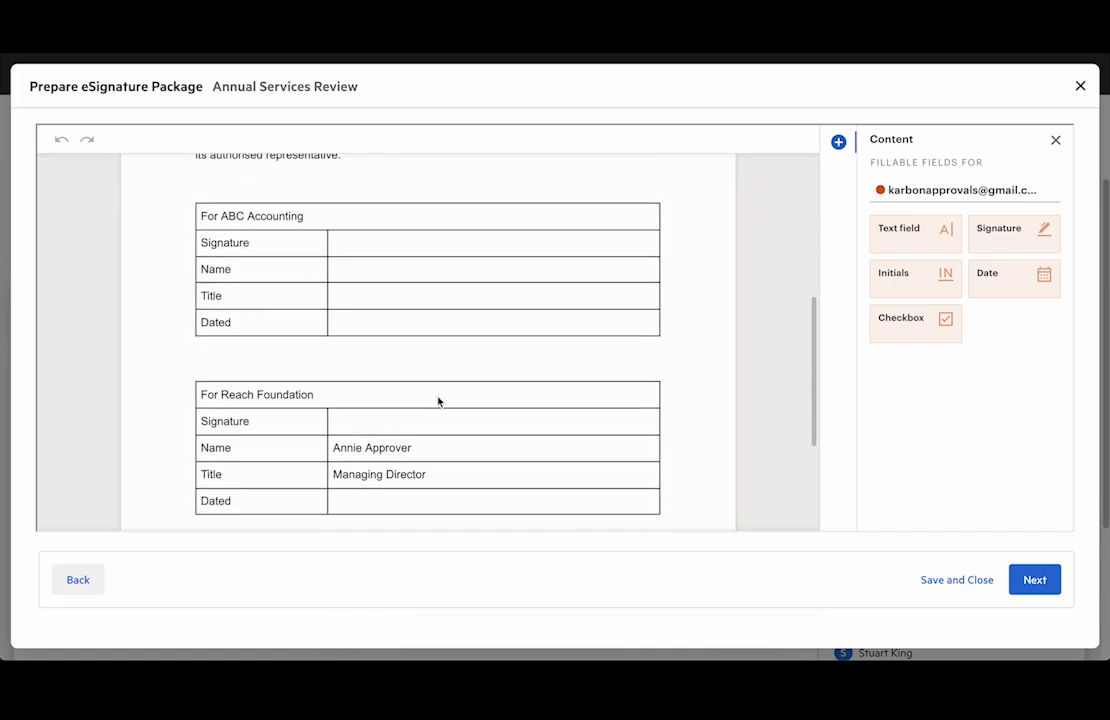
pyautogui.scroll(-3)
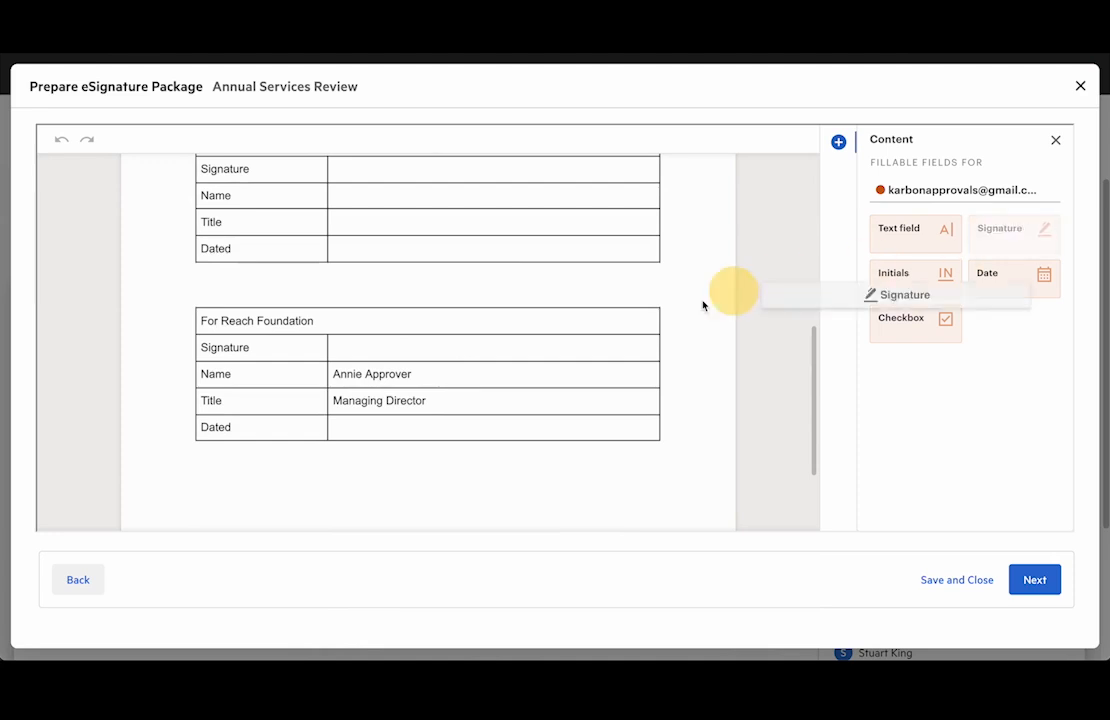
pyautogui.moveTo(904, 294); pyautogui.dragTo(480, 346)
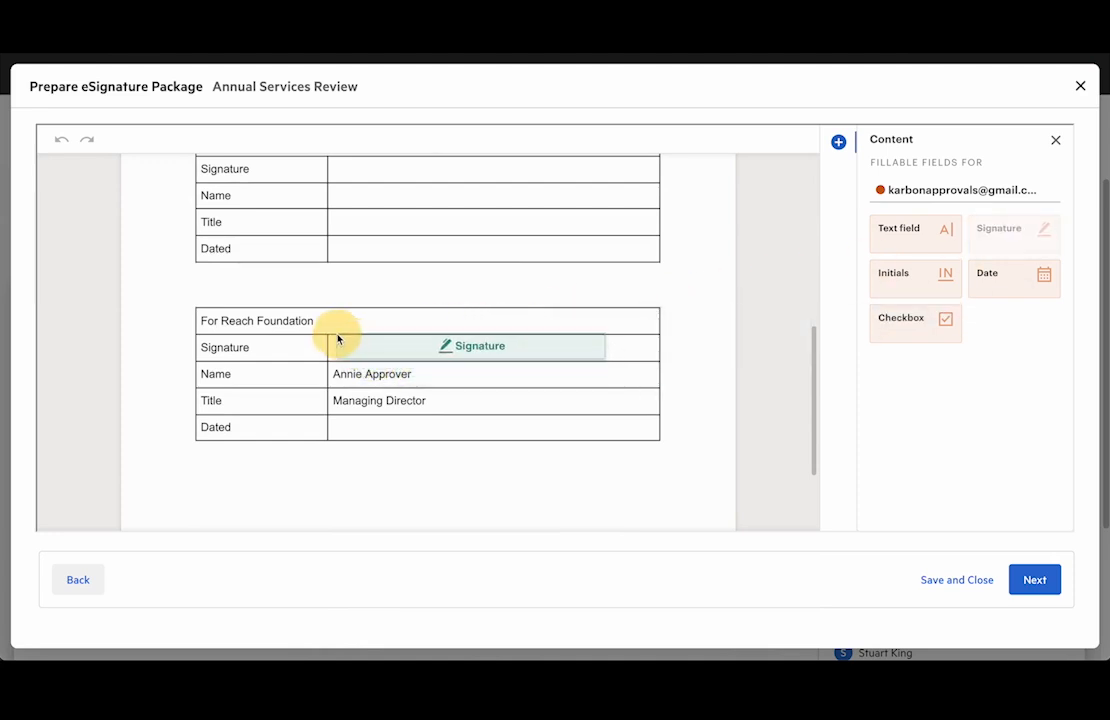
pyautogui.click(465, 346)
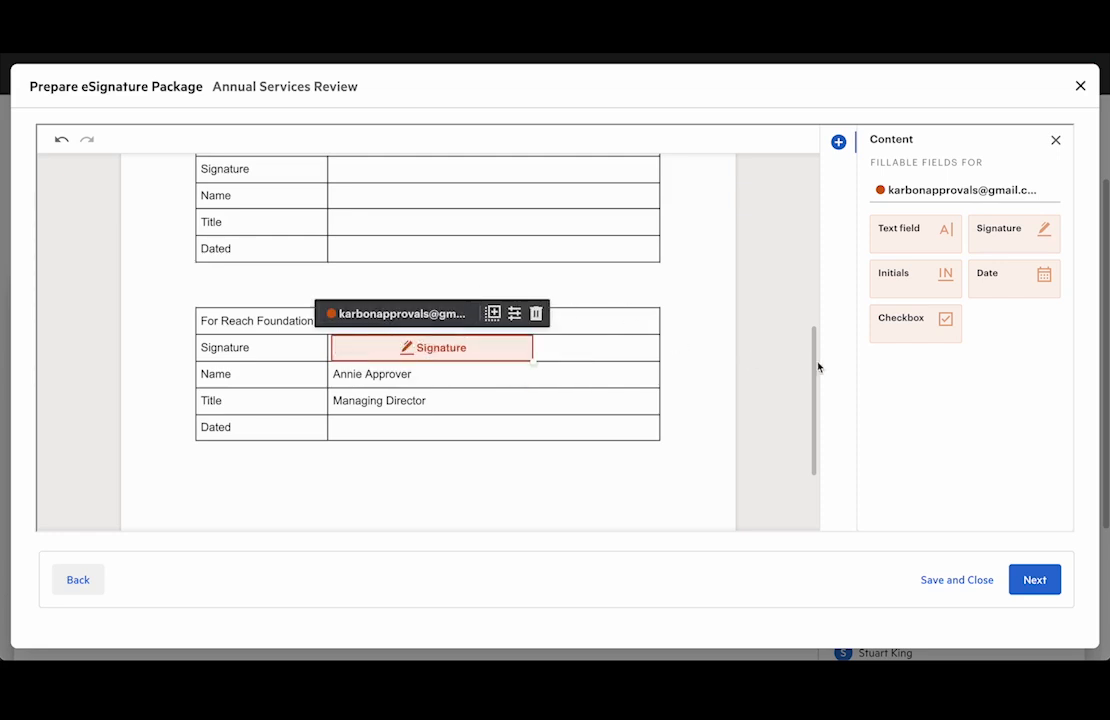
pyautogui.moveTo(1013, 277)
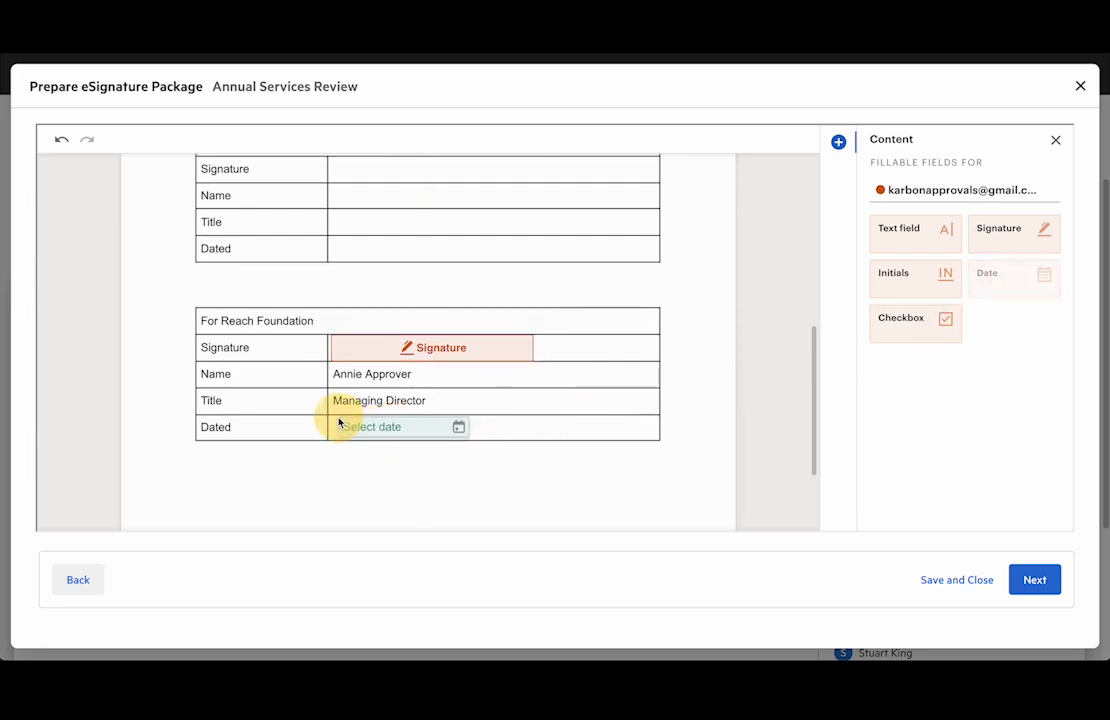
# - Place a required date field in the Dated row, autofilled with the signing date
pyautogui.click(396, 426)
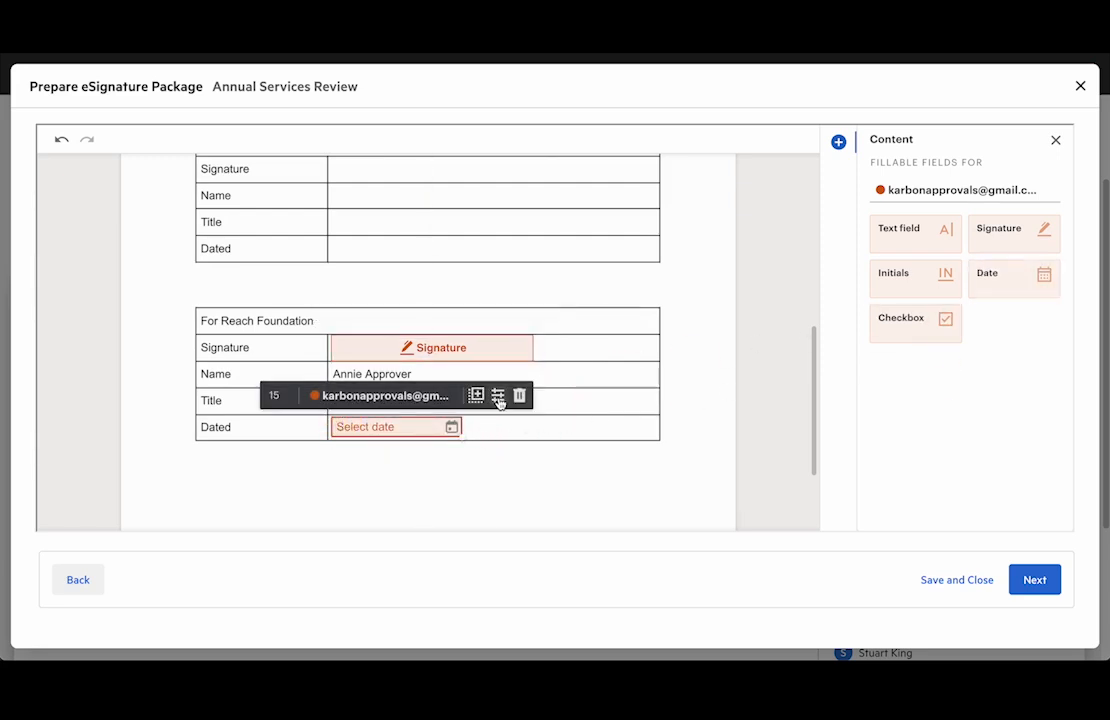
pyautogui.click(395, 426)
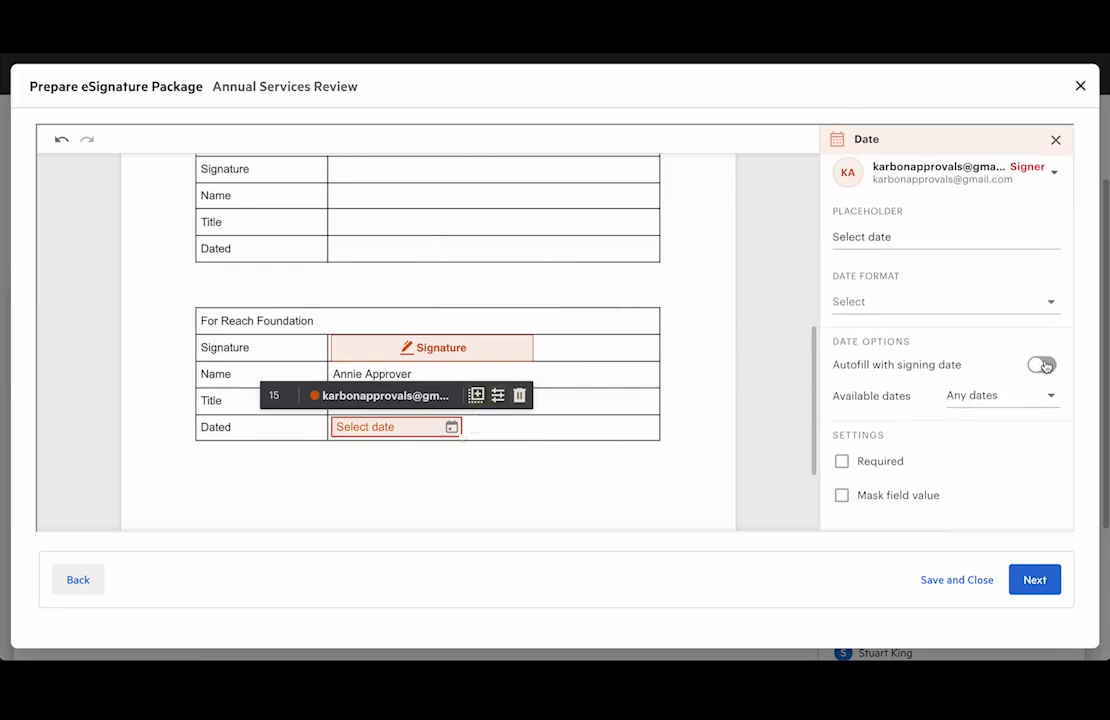
pyautogui.click(1041, 364)
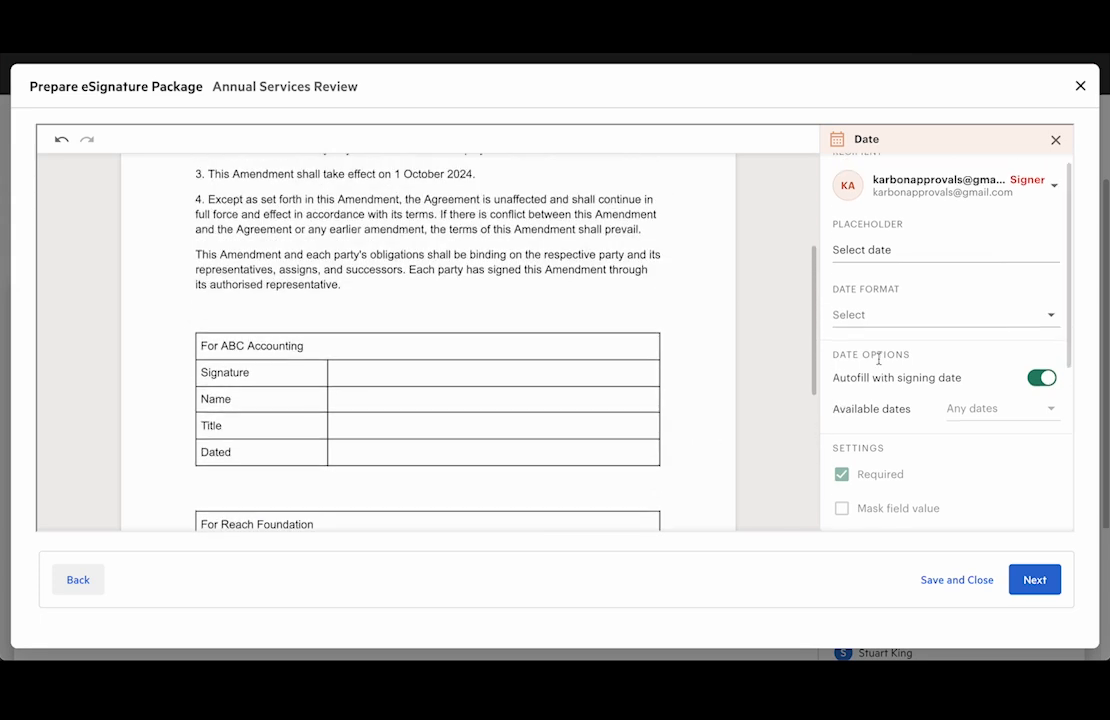
pyautogui.click(1055, 139)
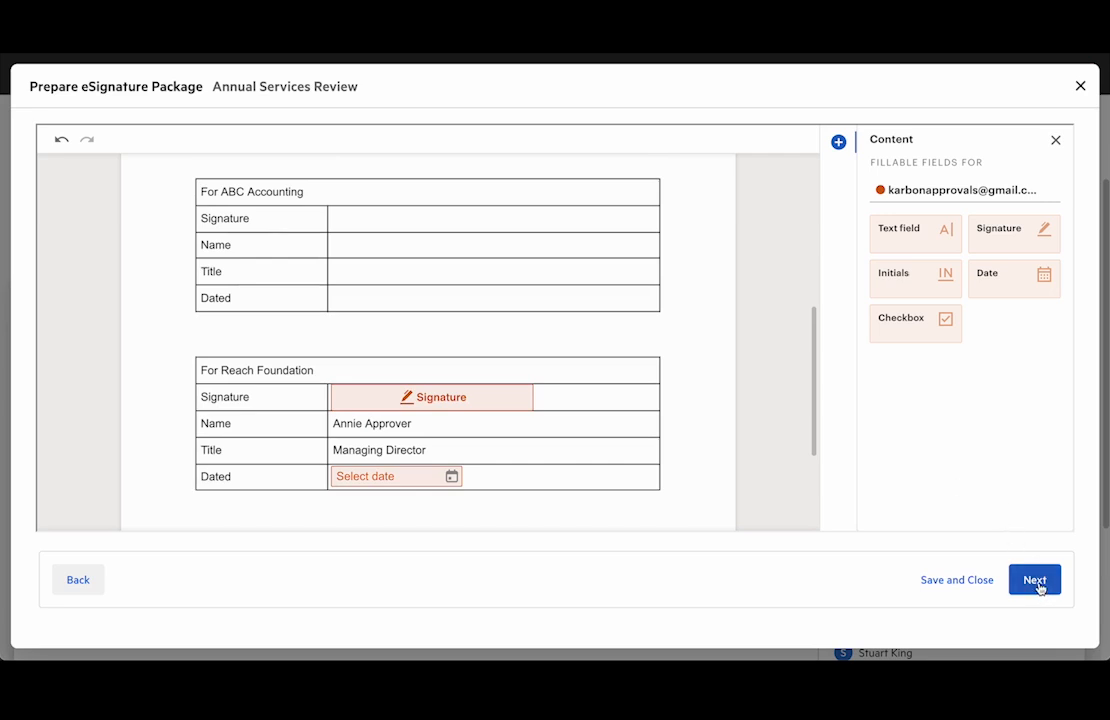
# - Replace 'document' with 'services amendment.' in the signing request email message
pyautogui.click(1034, 580)
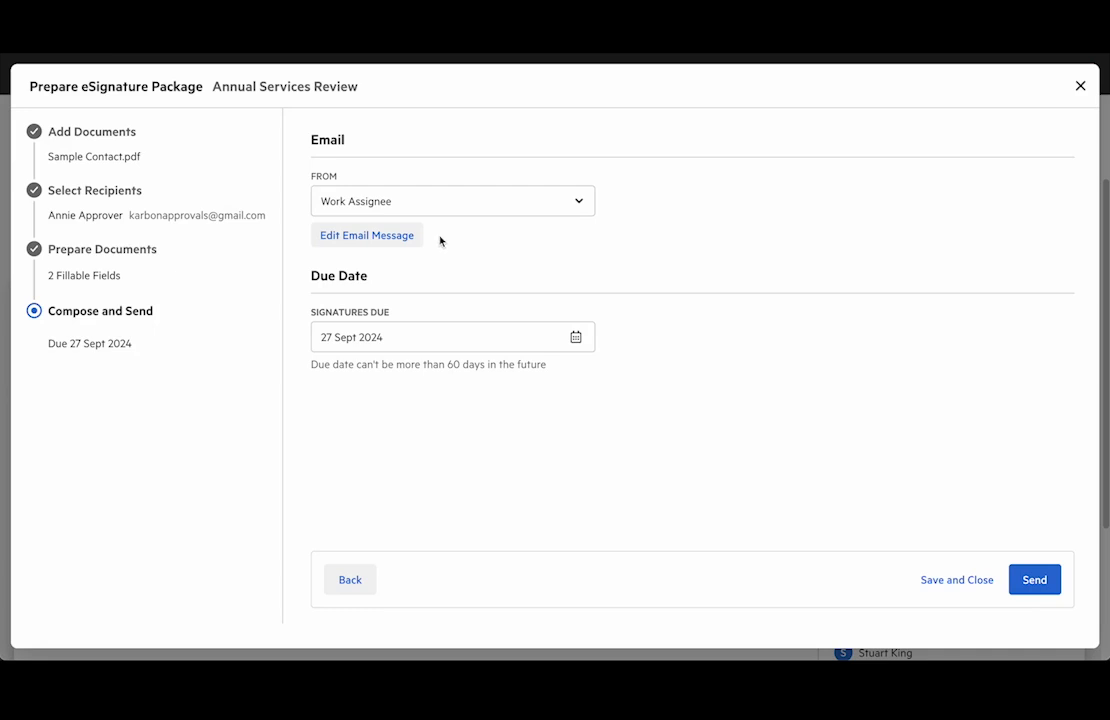
pyautogui.moveTo(472, 209)
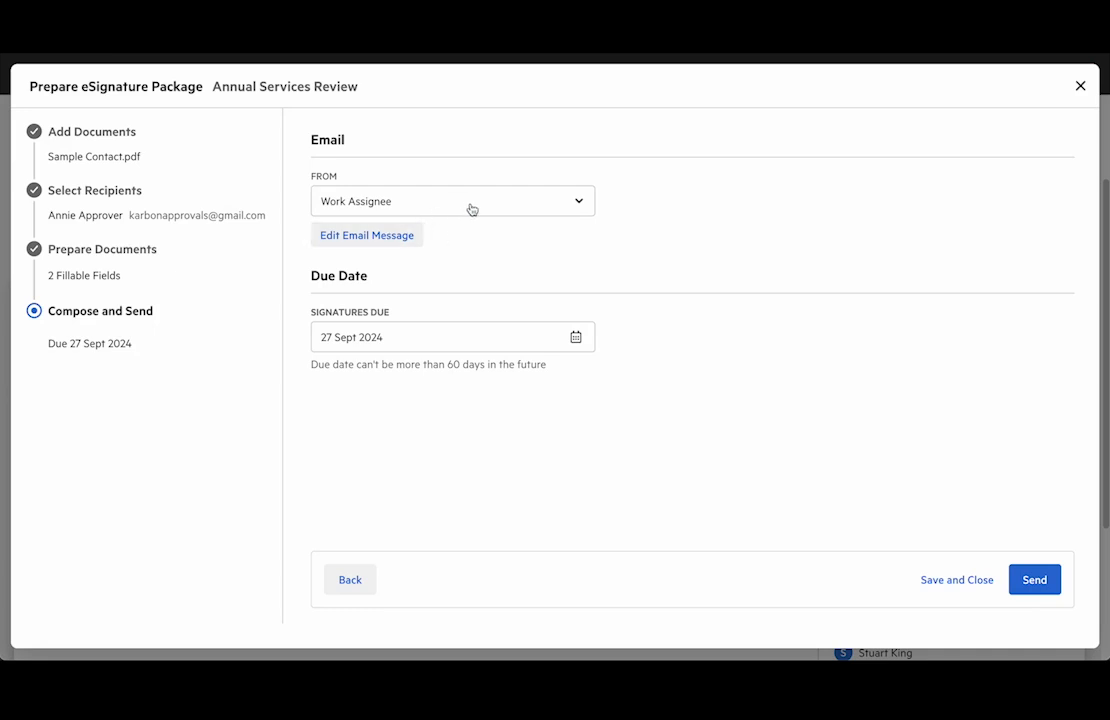
pyautogui.click(452, 201)
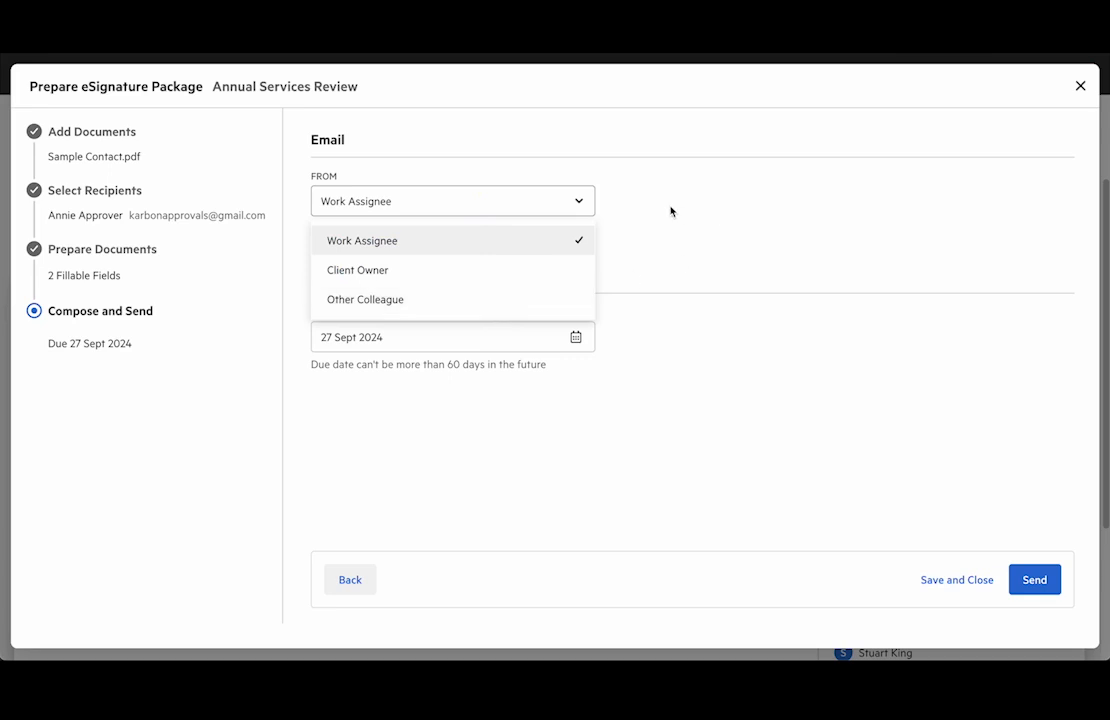
pyautogui.click(361, 240)
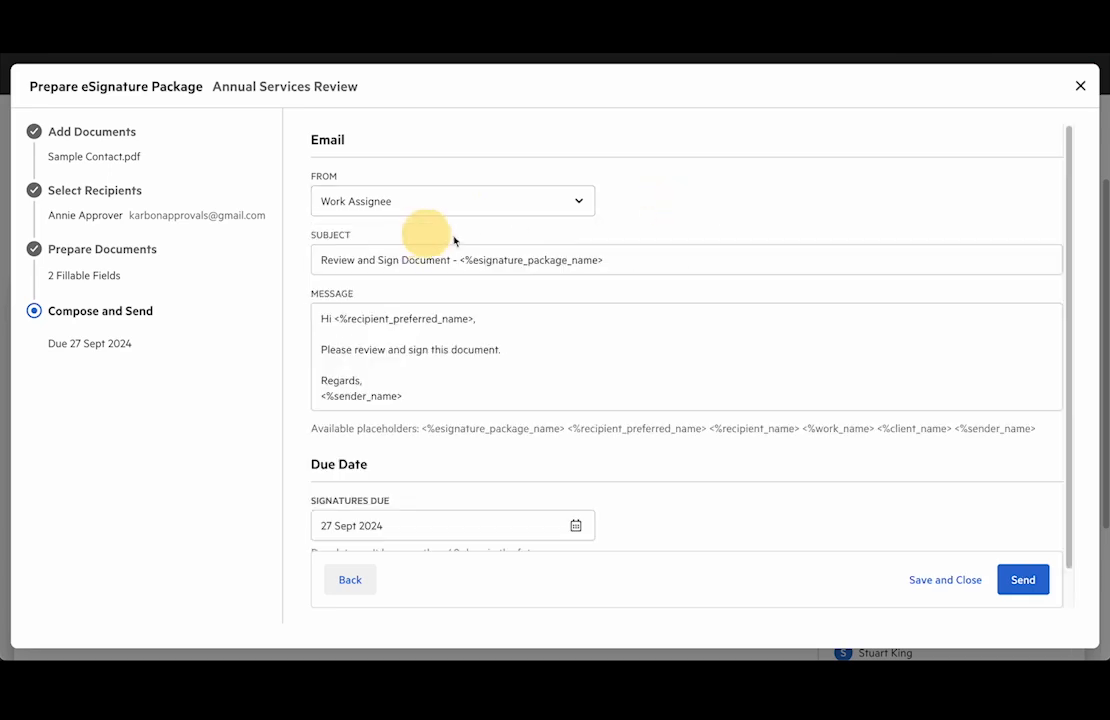
pyautogui.doubleClick(474, 350)
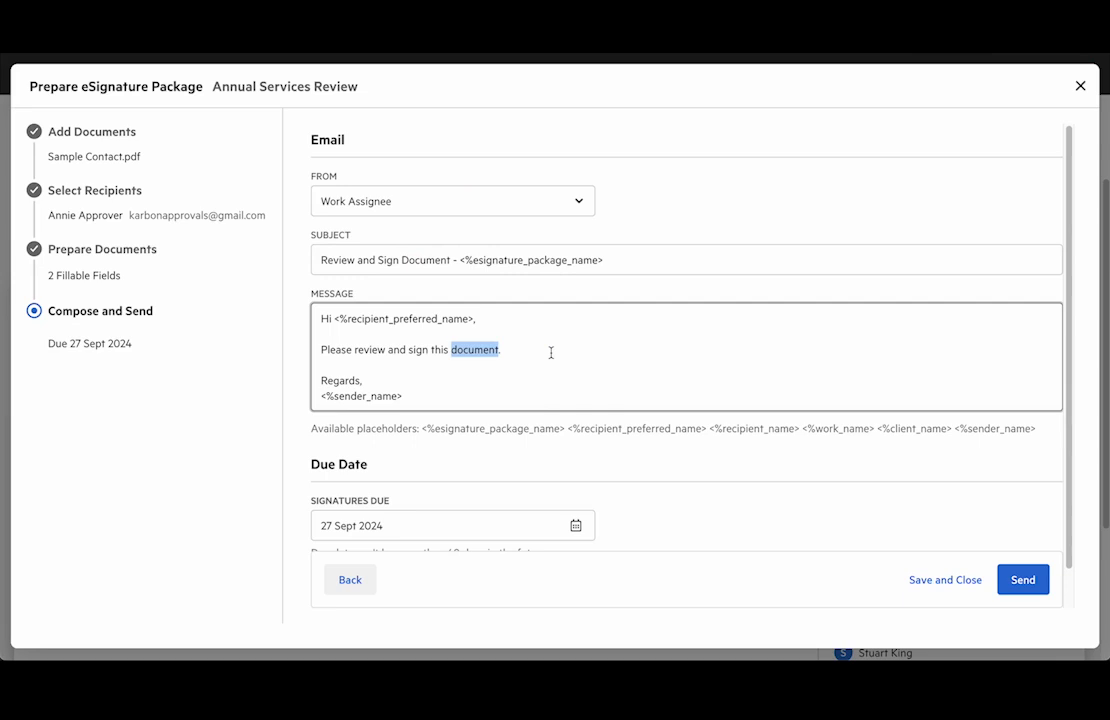
pyautogui.write('services')
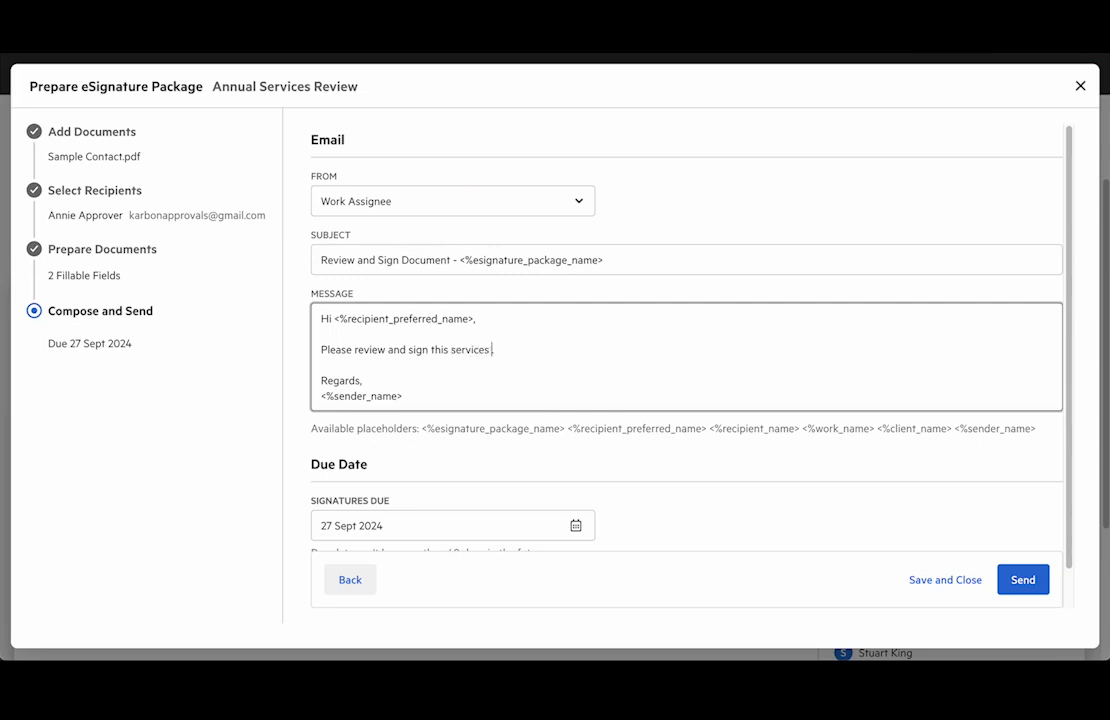
pyautogui.write('amend')
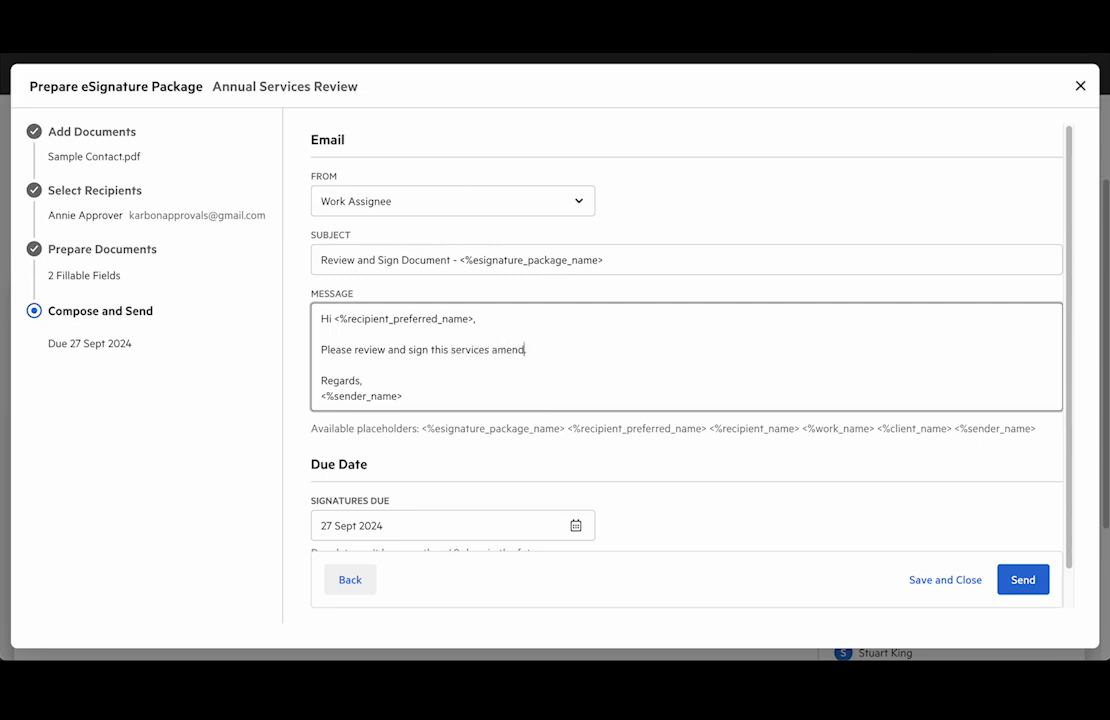
pyautogui.write('ment.')
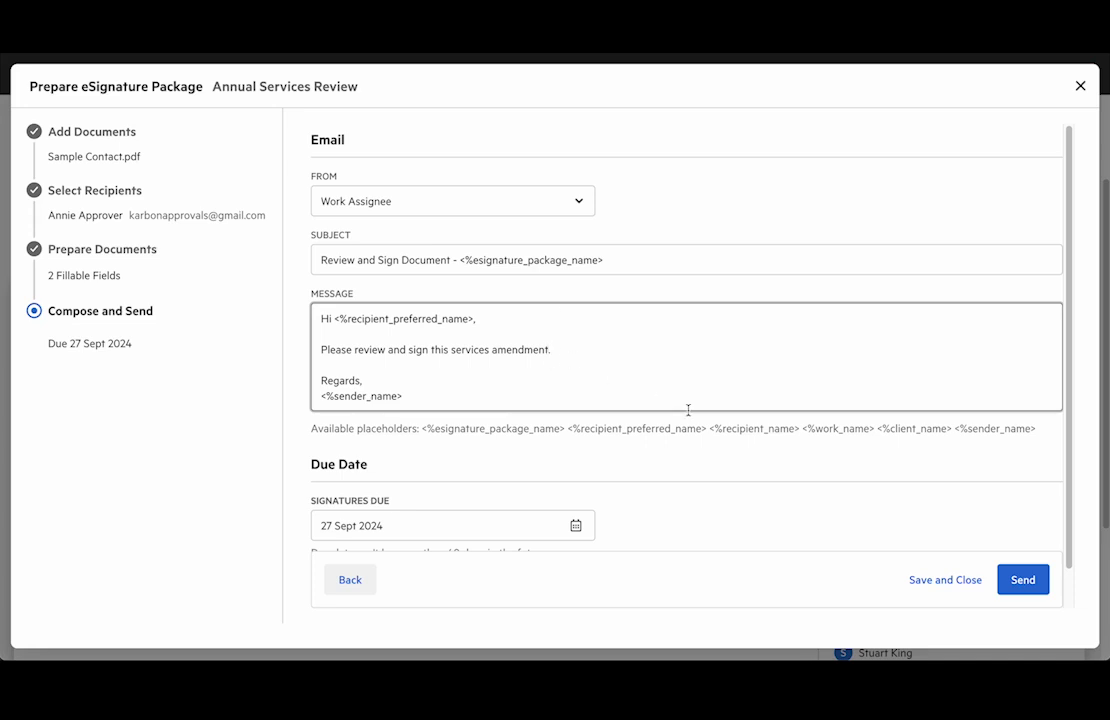
# - Set signatures due to 30 Sept 2024 and send the package to Annie Approver
pyautogui.click(576, 525)
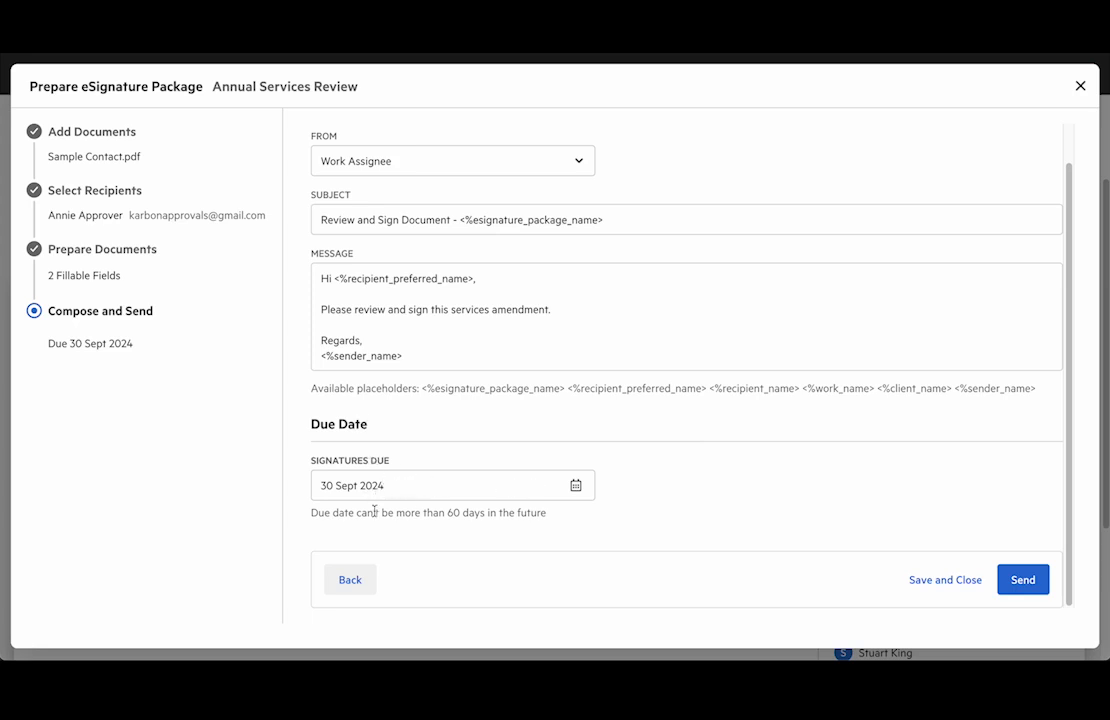
pyautogui.moveTo(650, 513)
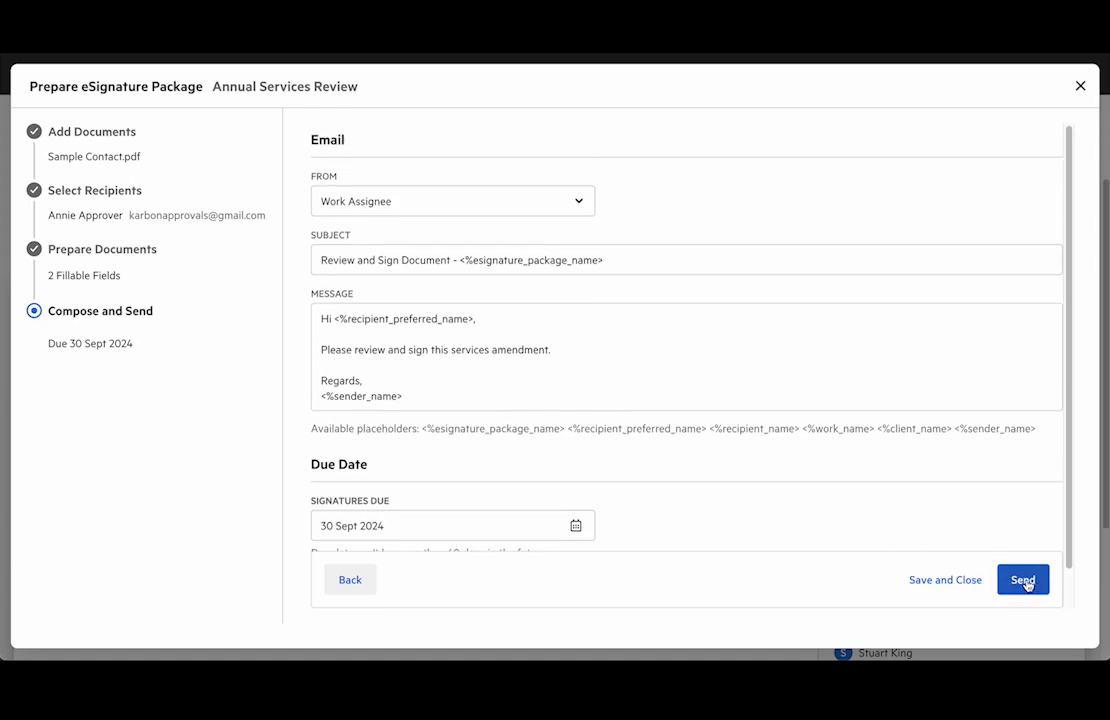
pyautogui.click(1023, 579)
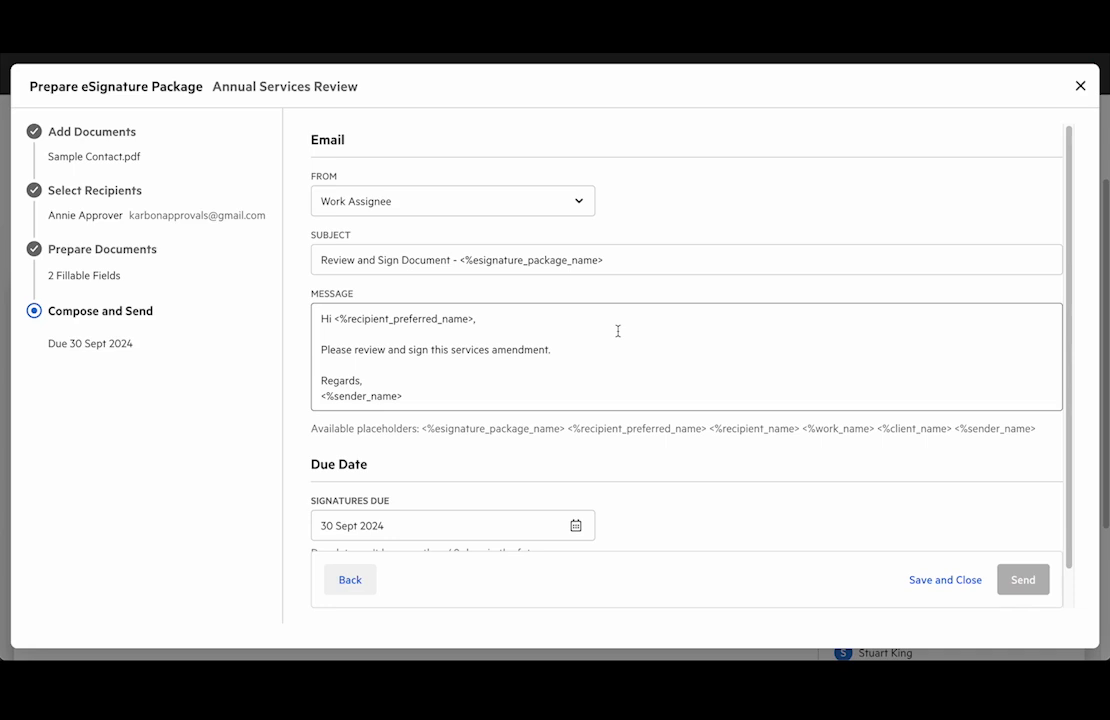
pyautogui.click(1021, 579)
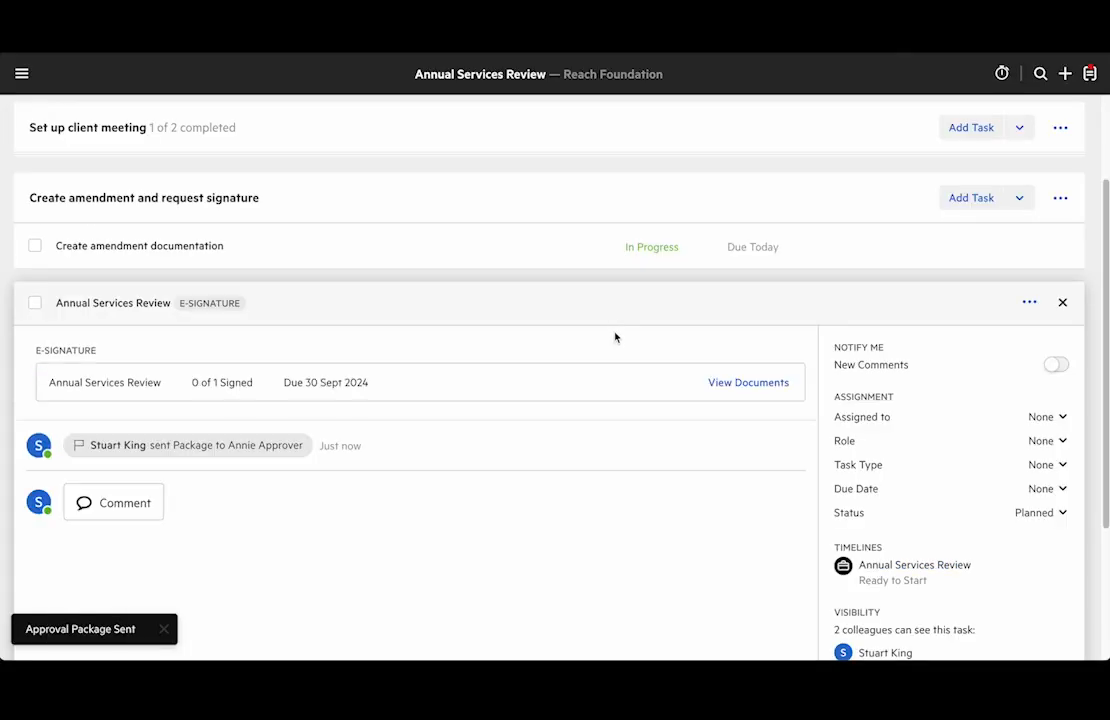
pyautogui.moveTo(390, 337)
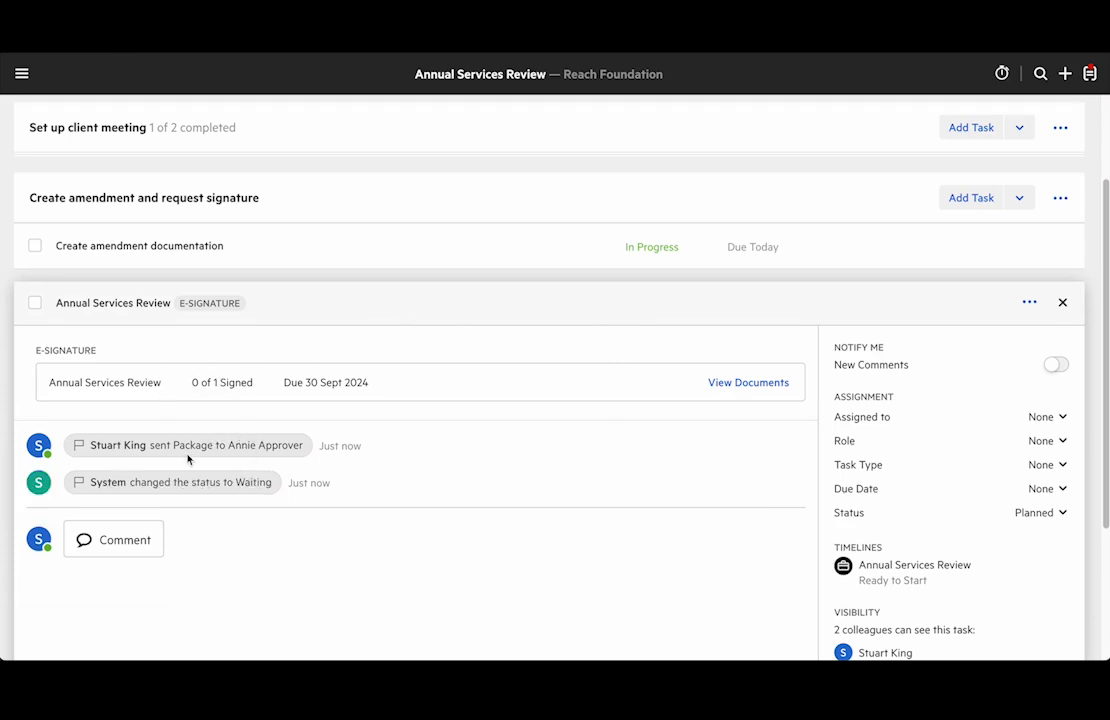
pyautogui.moveTo(130, 492)
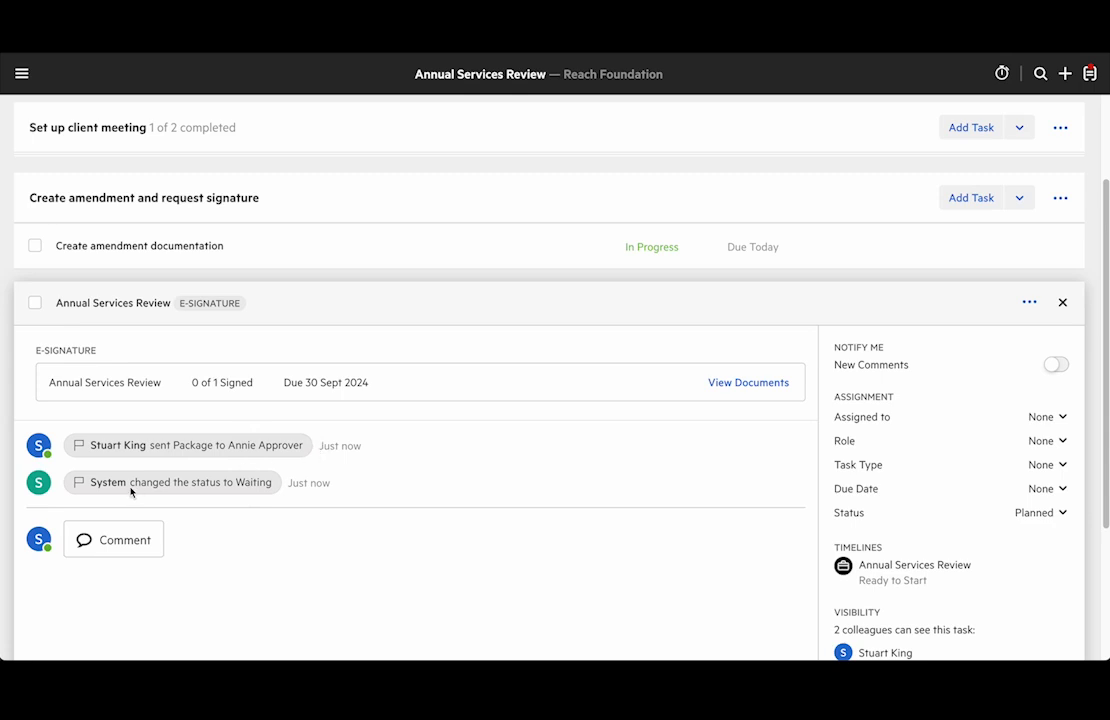
pyautogui.moveTo(370, 448)
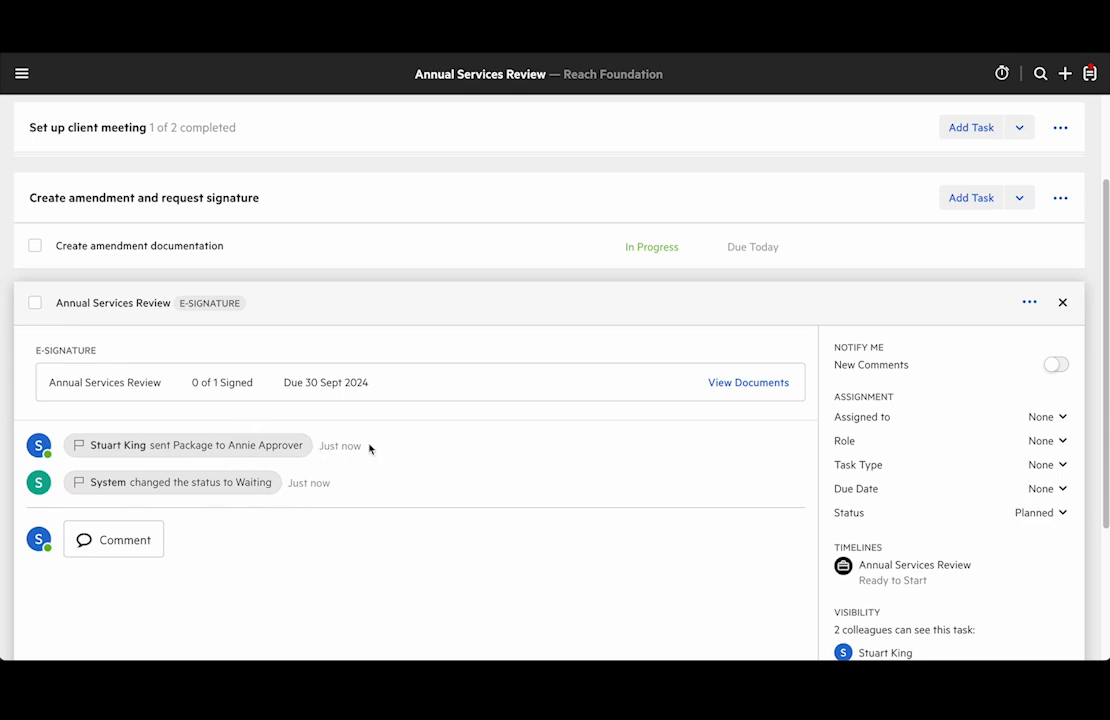
# - View the Annual Services Review package, showing Annie Approver awaiting signature
pyautogui.click(748, 382)
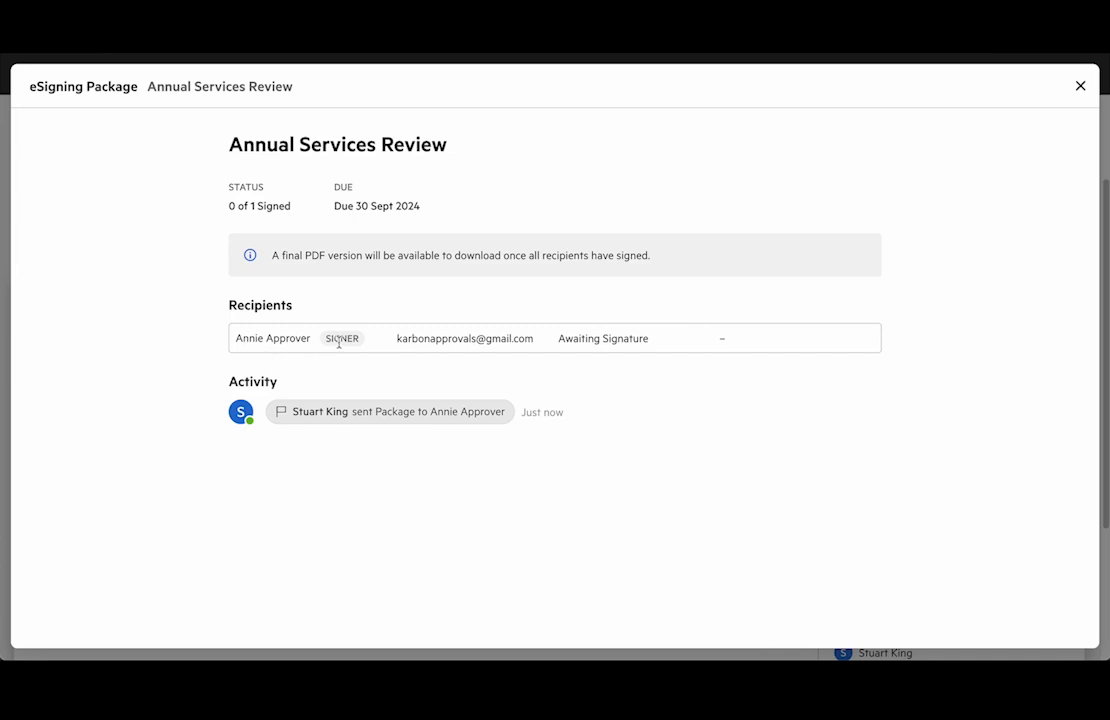
pyautogui.moveTo(638, 338)
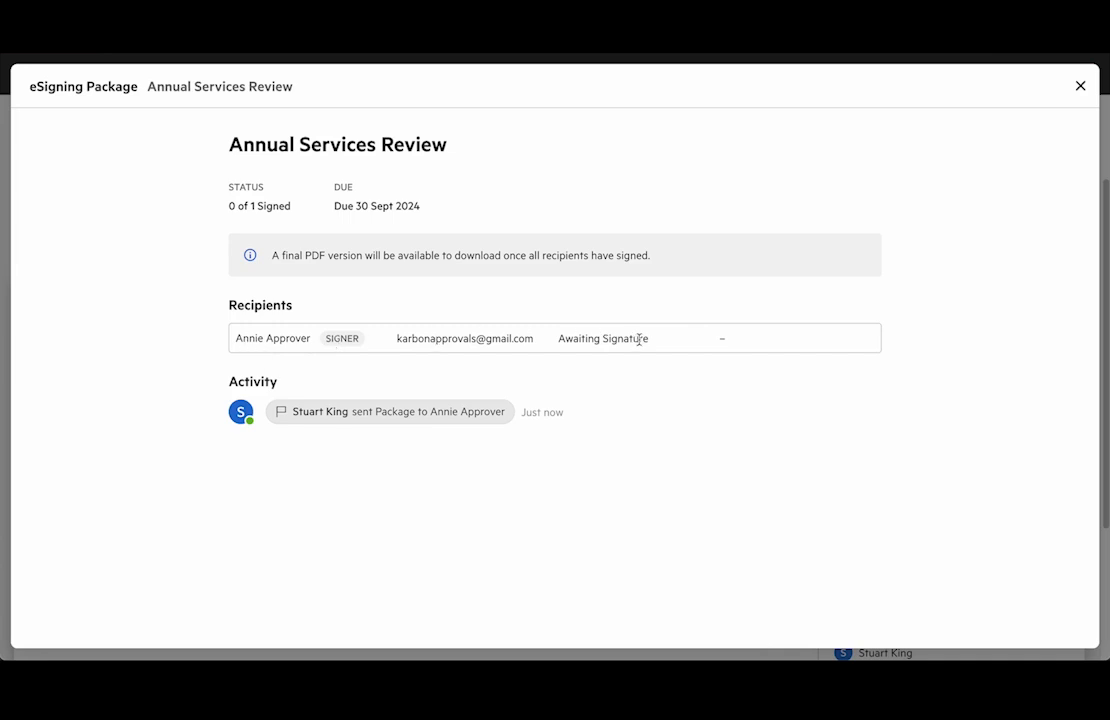
pyautogui.moveTo(678, 260)
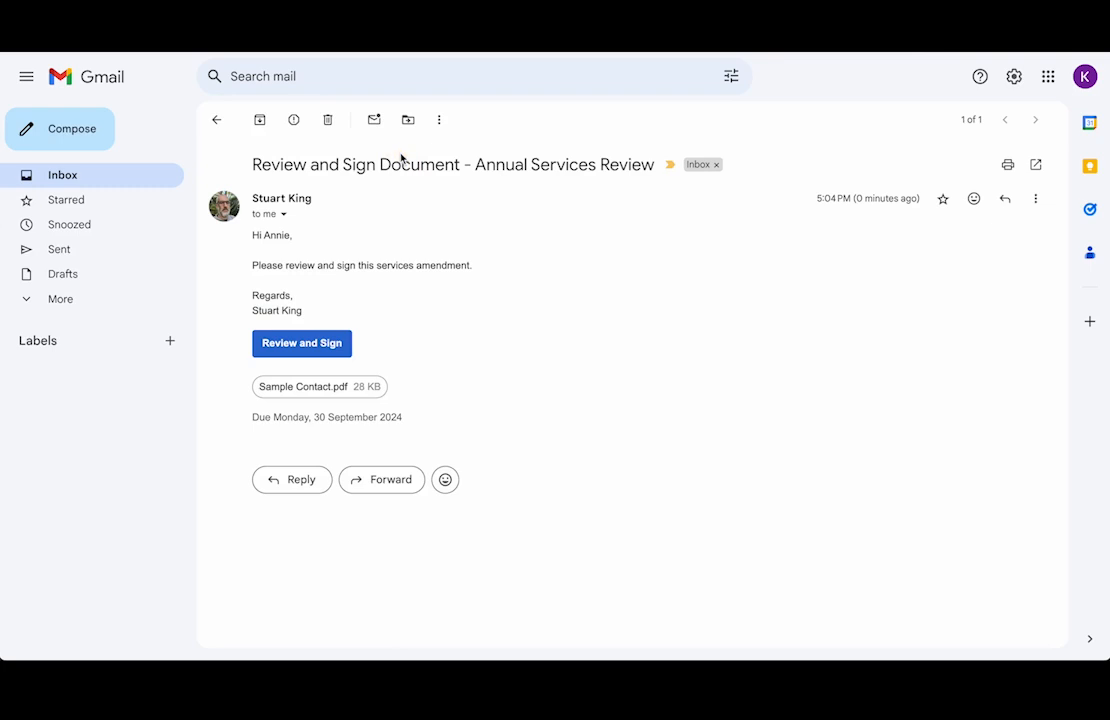
pyautogui.moveTo(302, 343)
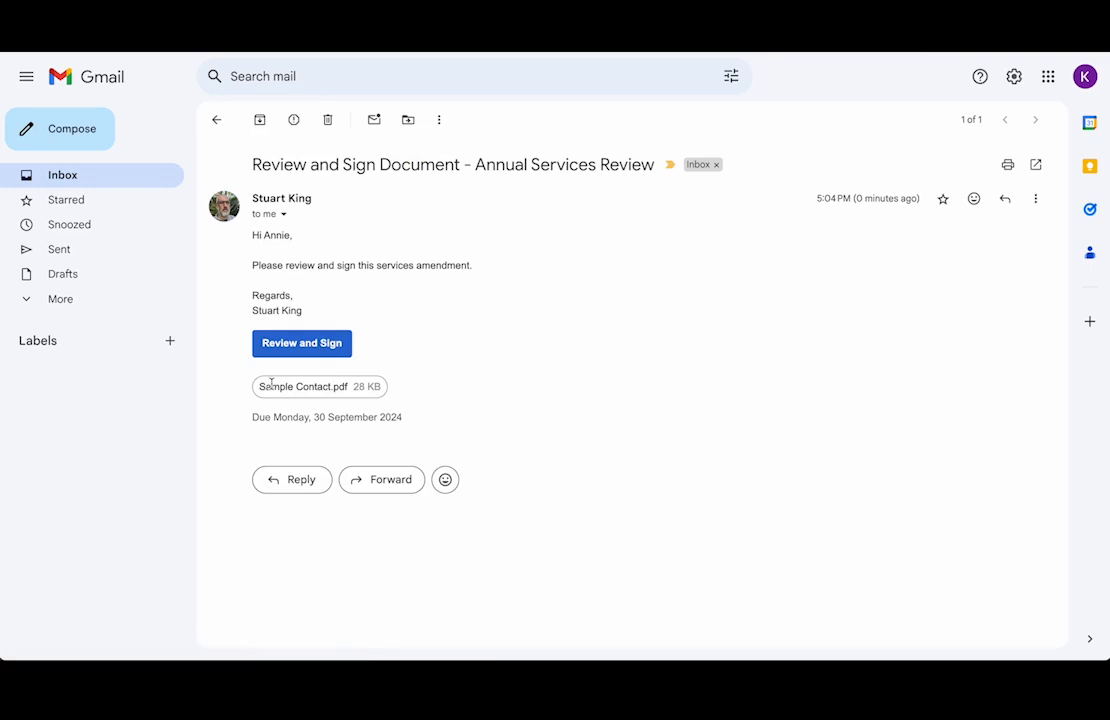
pyautogui.moveTo(405, 396)
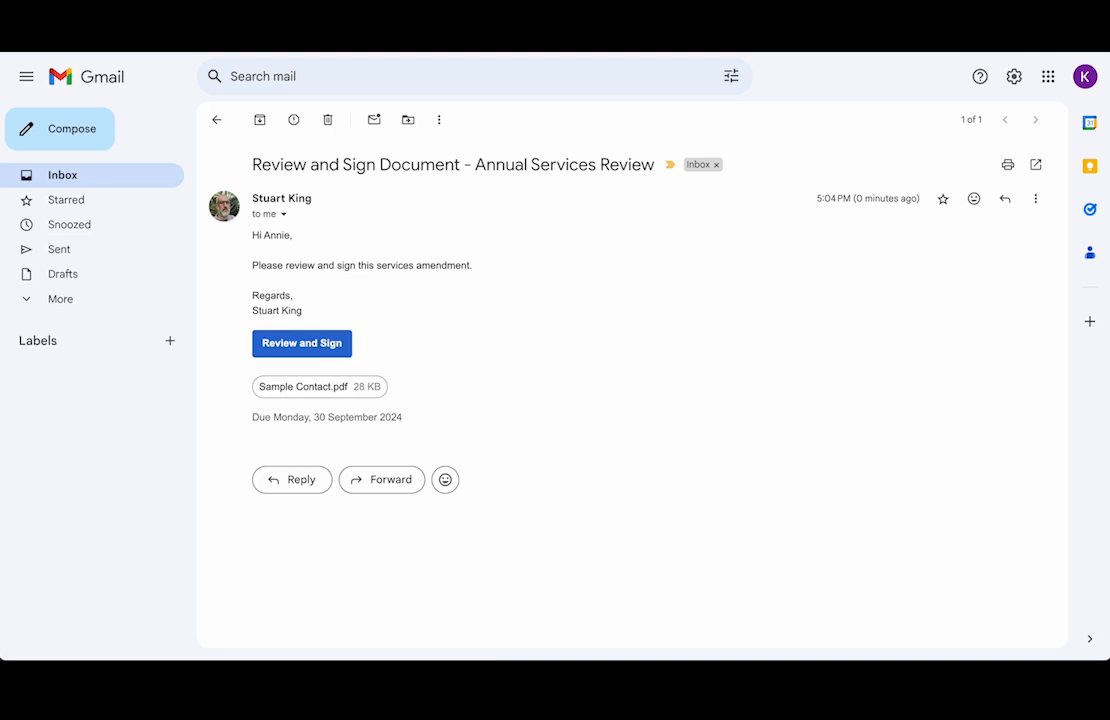
# - Follow the email's Review and Sign link and start signing the amendment
pyautogui.click(301, 343)
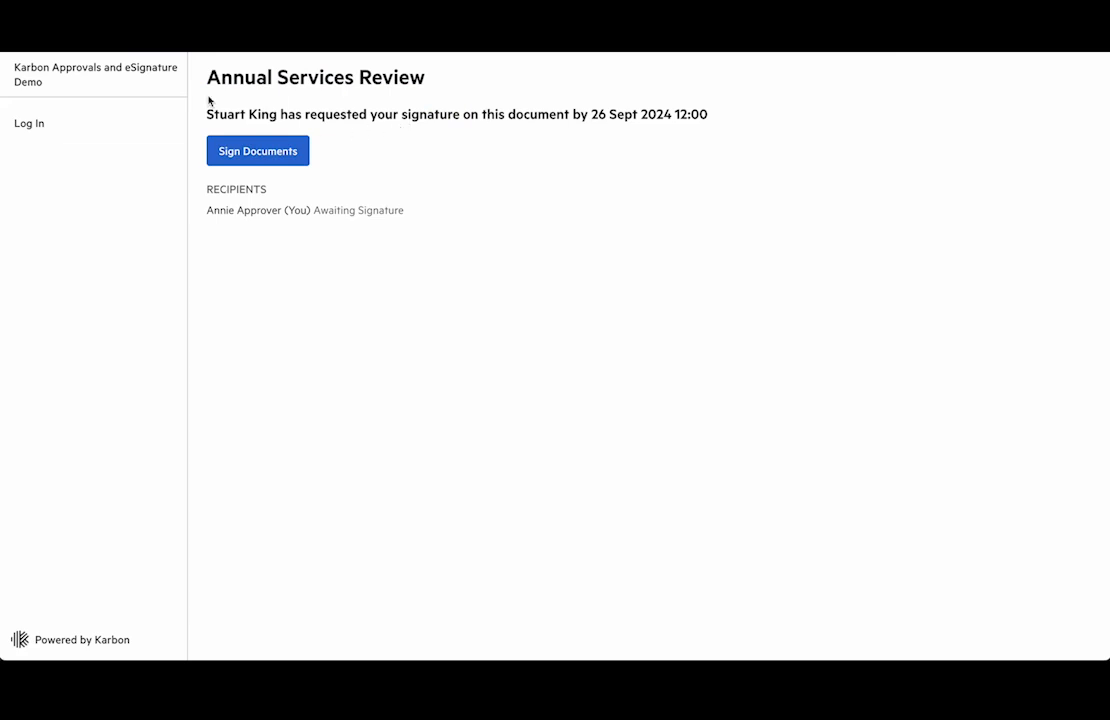
pyautogui.moveTo(410, 114)
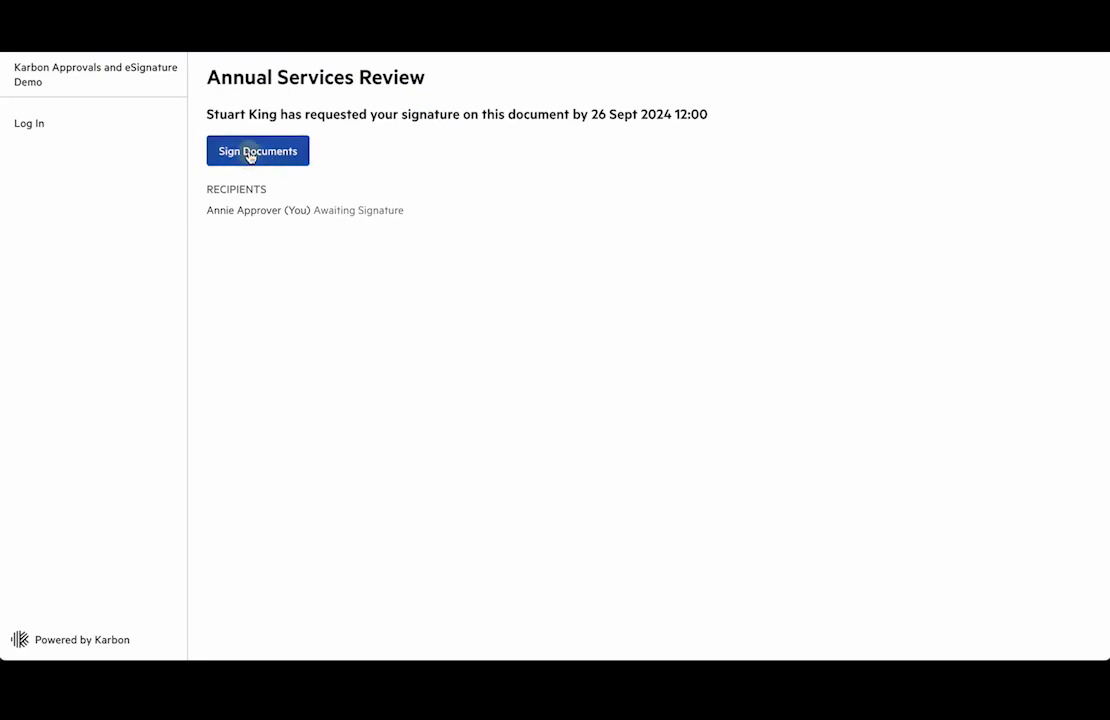
pyautogui.click(257, 151)
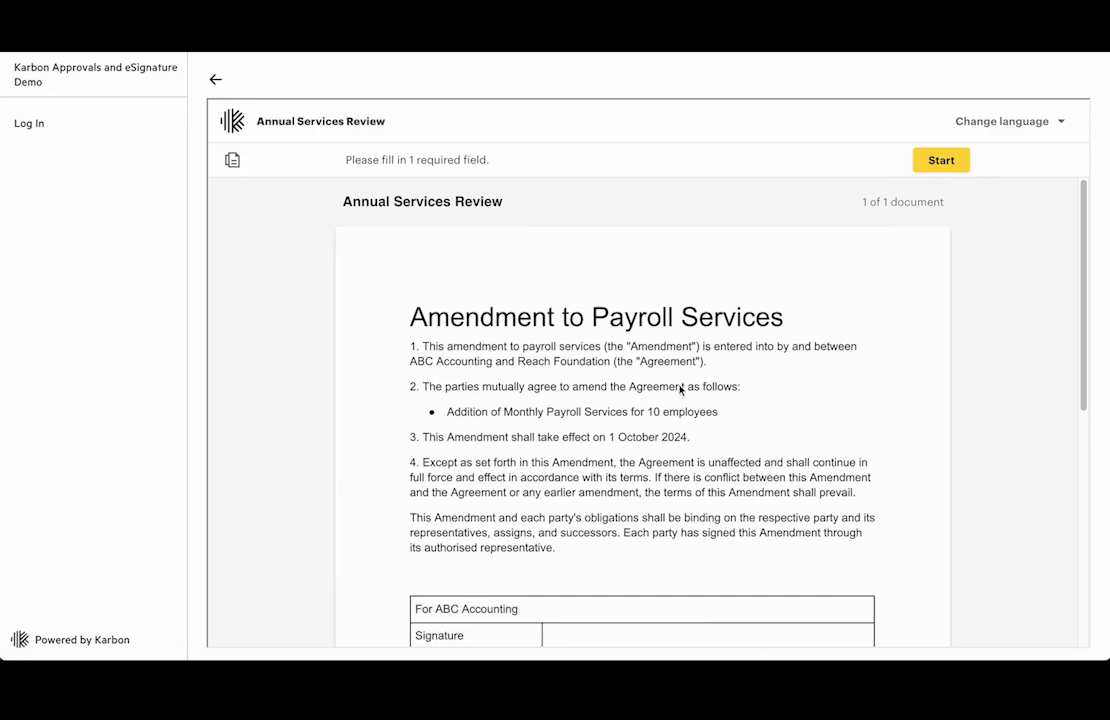
pyautogui.scroll(-3)
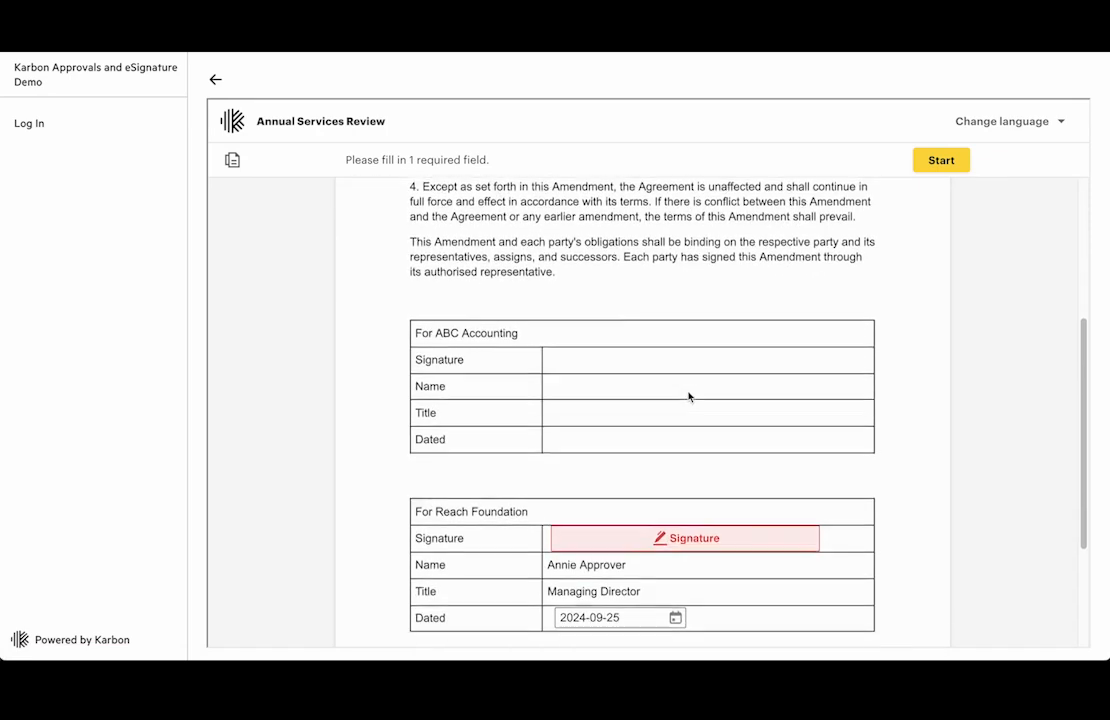
pyautogui.scroll(-3)
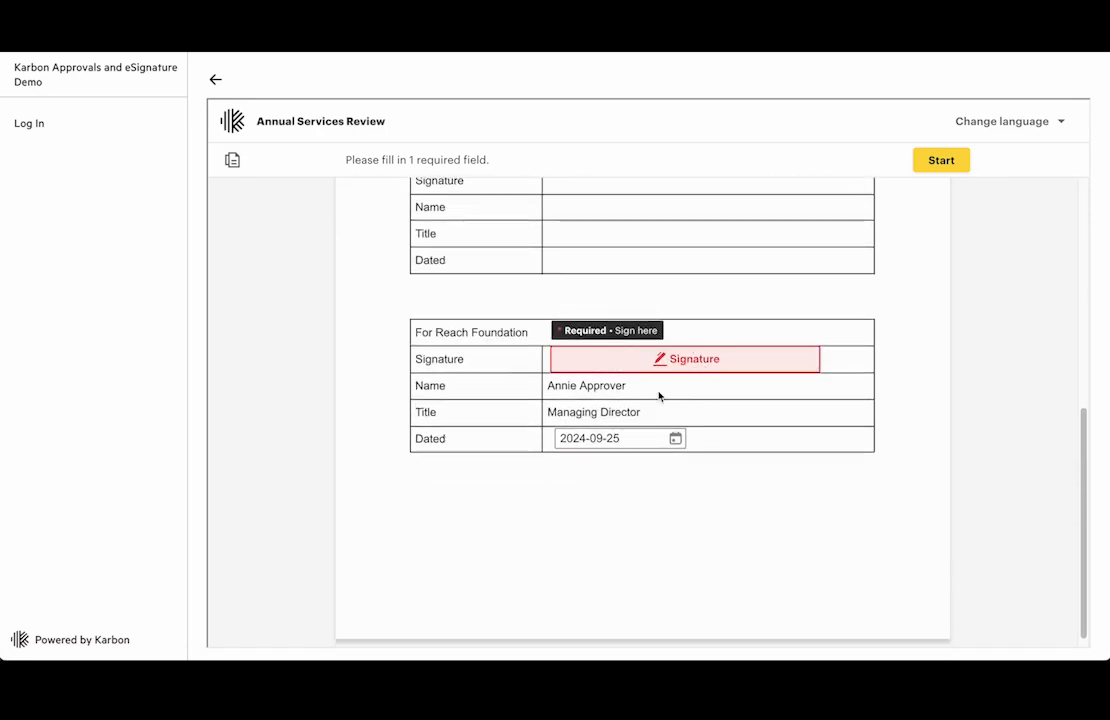
pyautogui.moveTo(625, 457)
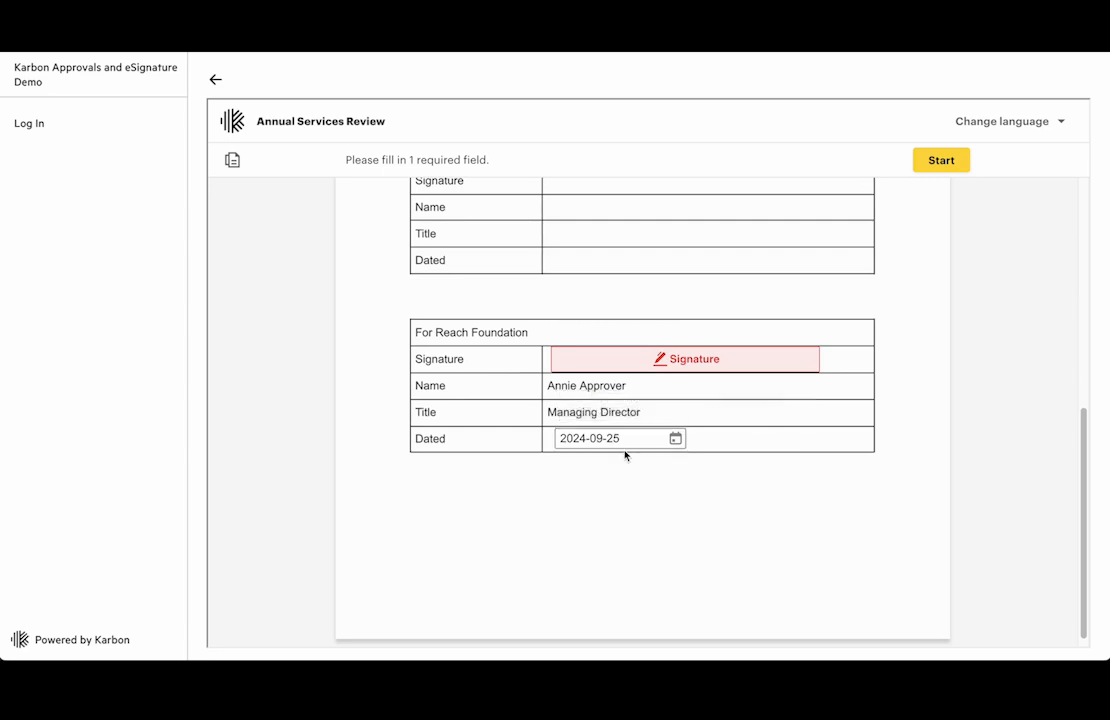
pyautogui.moveTo(620, 438)
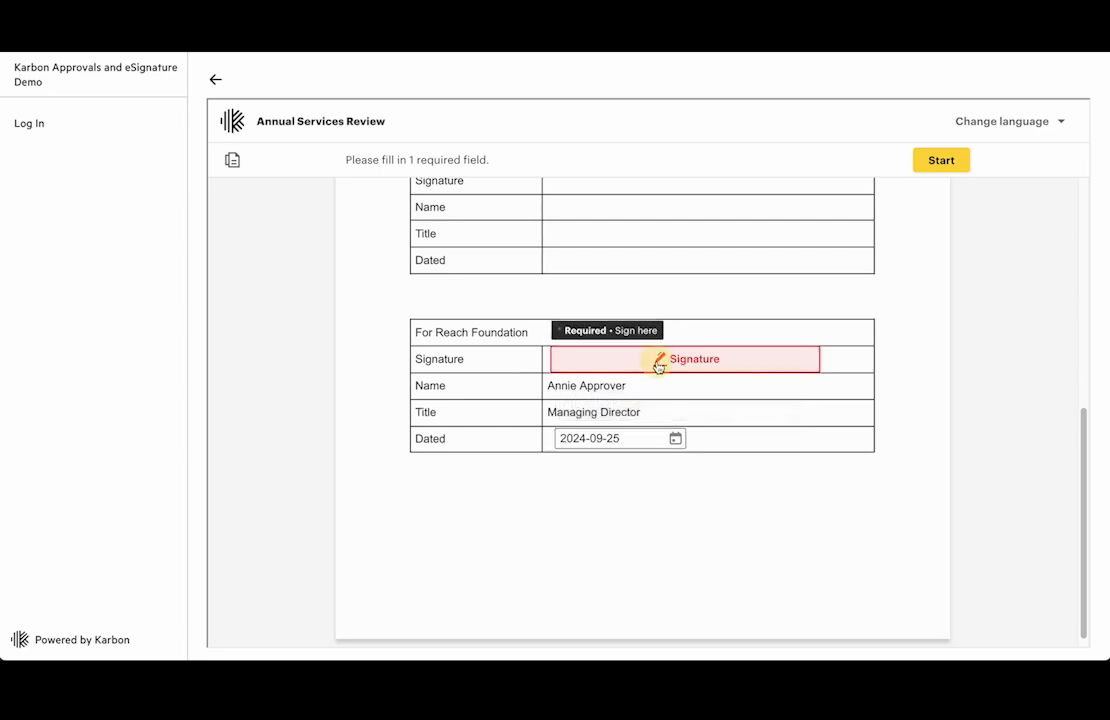
# - Draw a signature into the Reach Foundation Signature field, redrawing it once
pyautogui.click(684, 359)
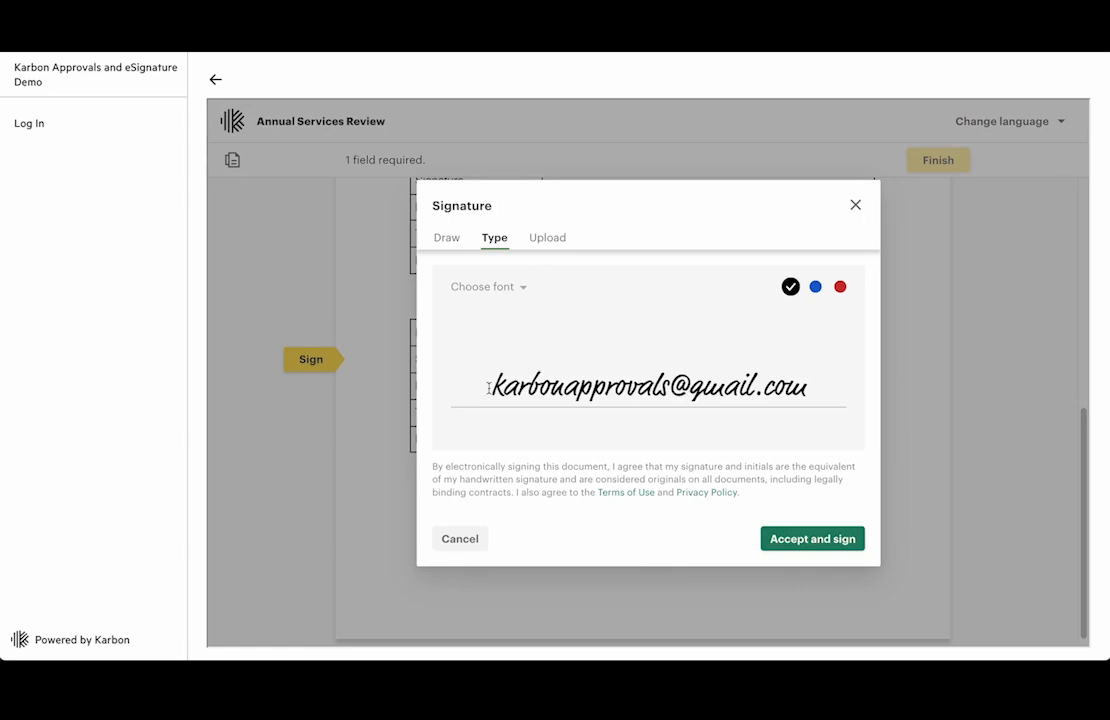
pyautogui.click(547, 237)
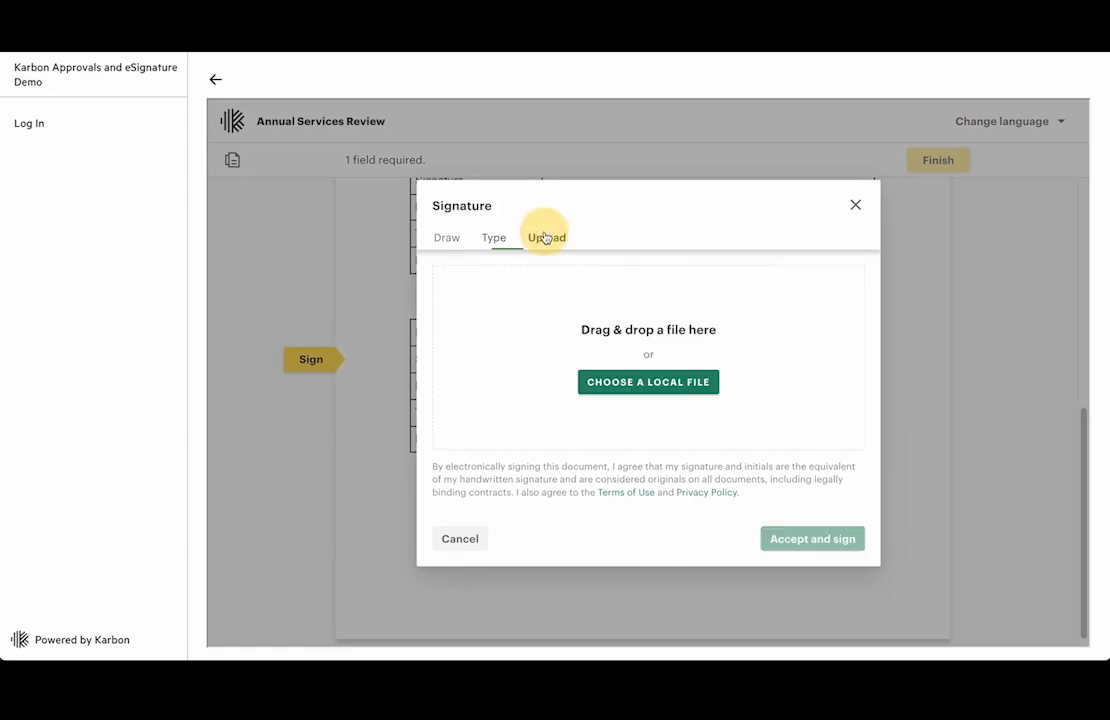
pyautogui.click(447, 237)
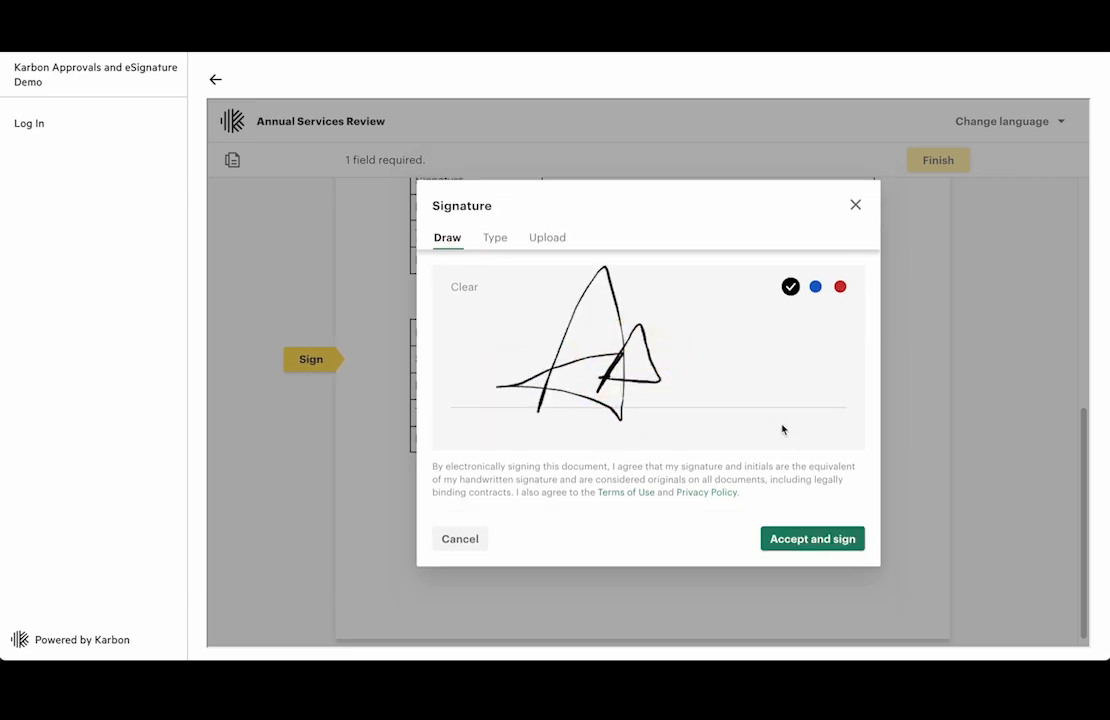
pyautogui.click(812, 538)
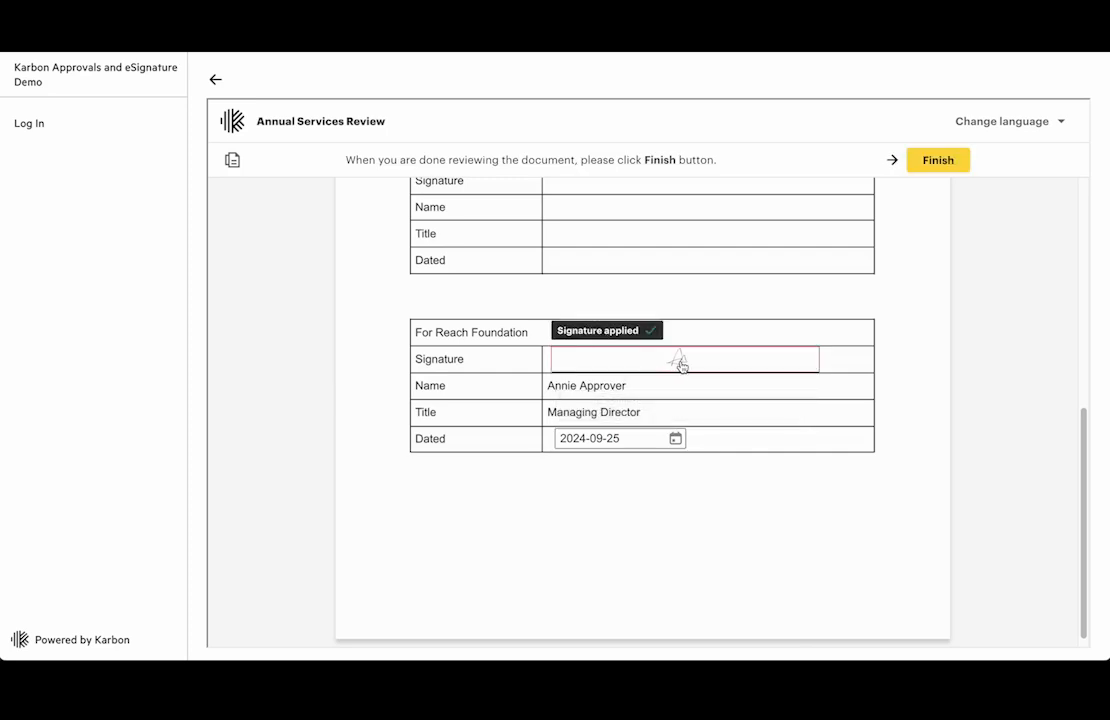
pyautogui.click(683, 359)
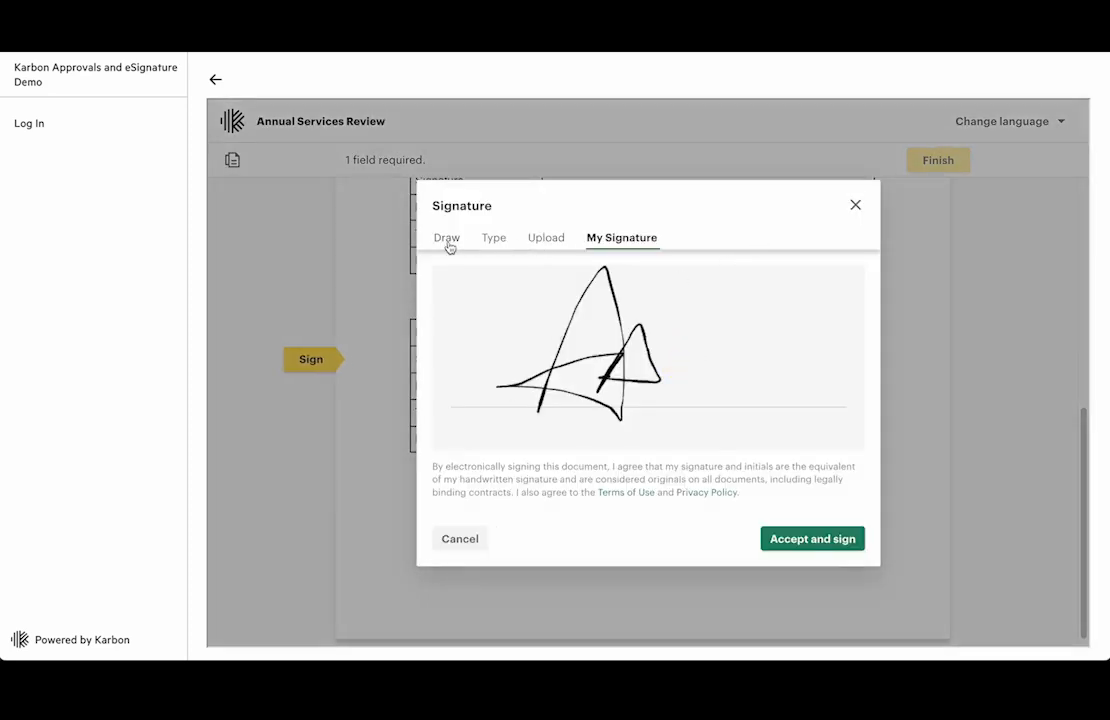
pyautogui.click(447, 237)
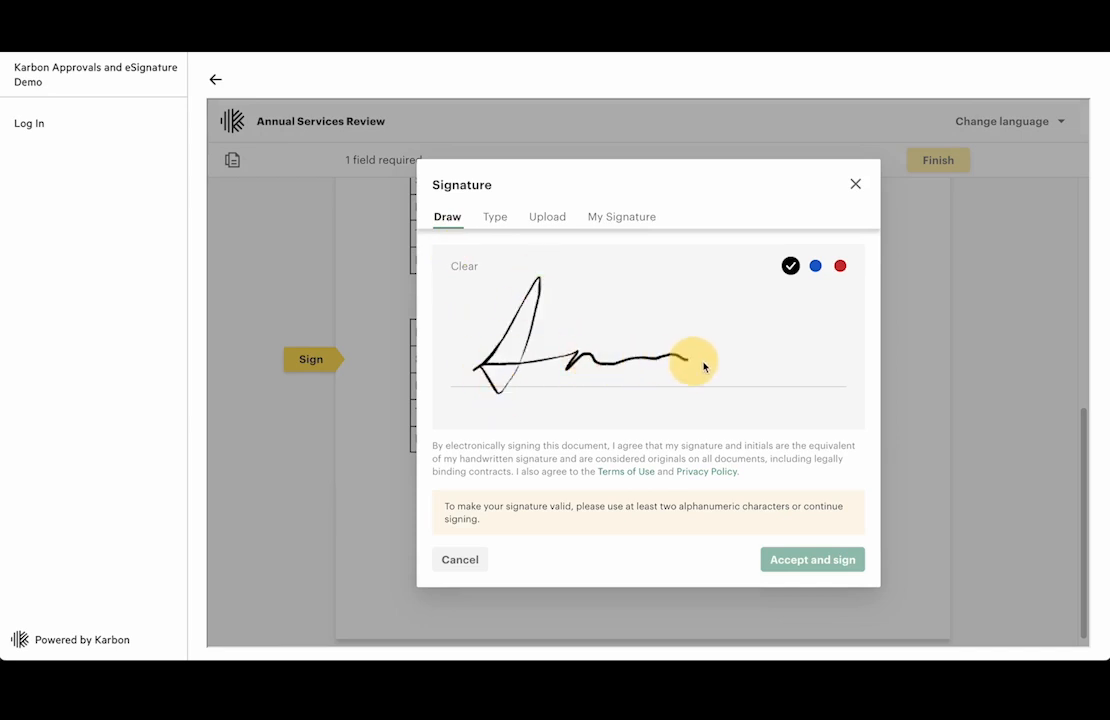
pyautogui.click(811, 559)
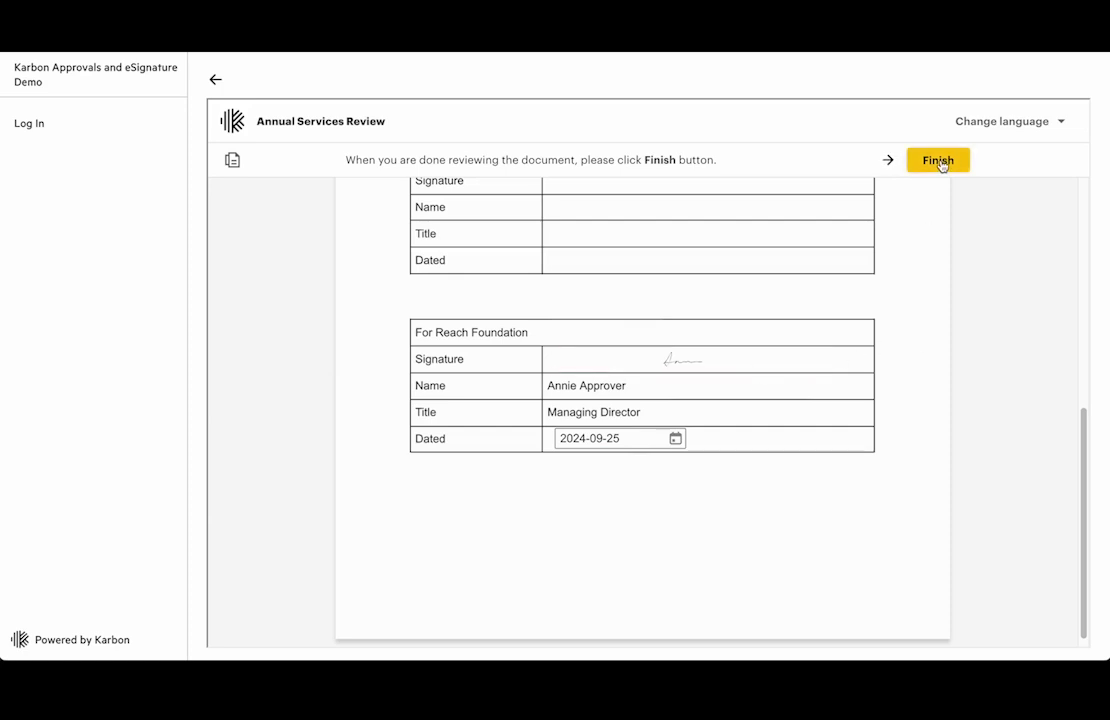
# - Finish signing the Annual Services Review and download the signed PDF
pyautogui.click(938, 160)
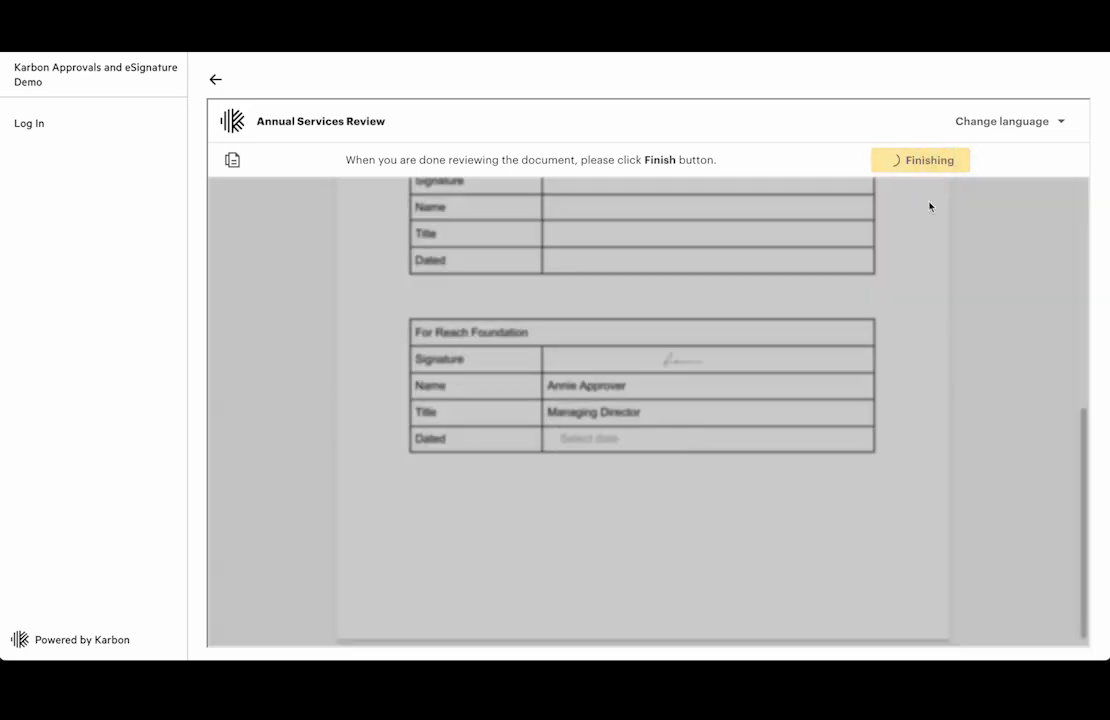
pyautogui.click(919, 160)
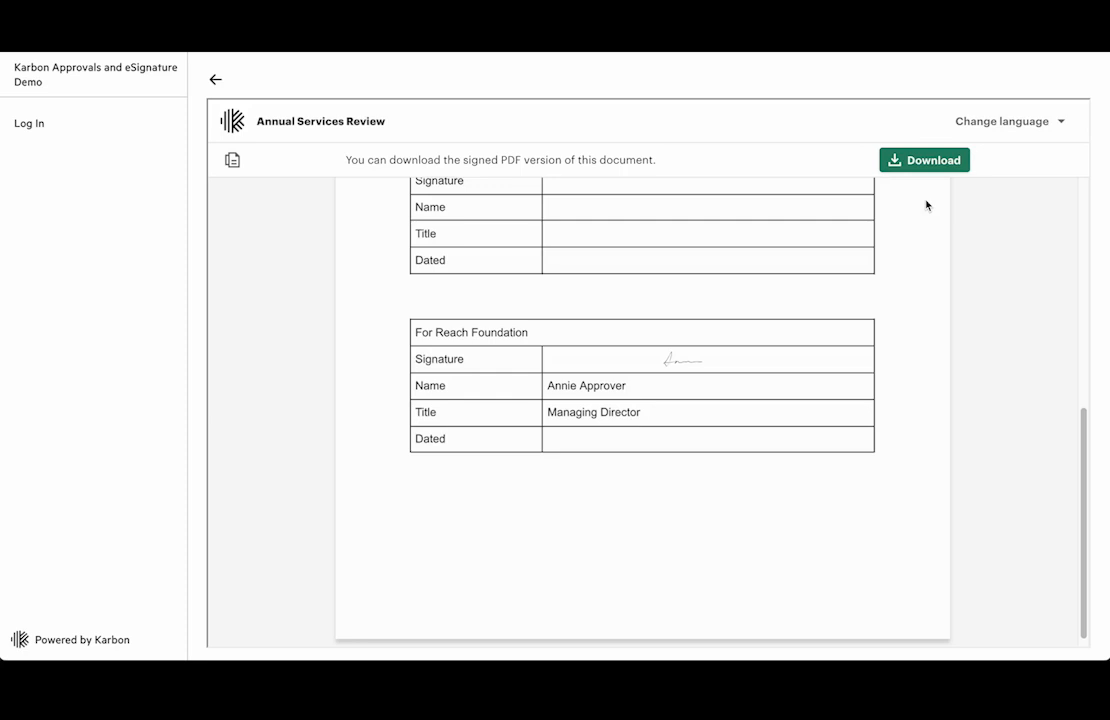
pyautogui.moveTo(997, 215)
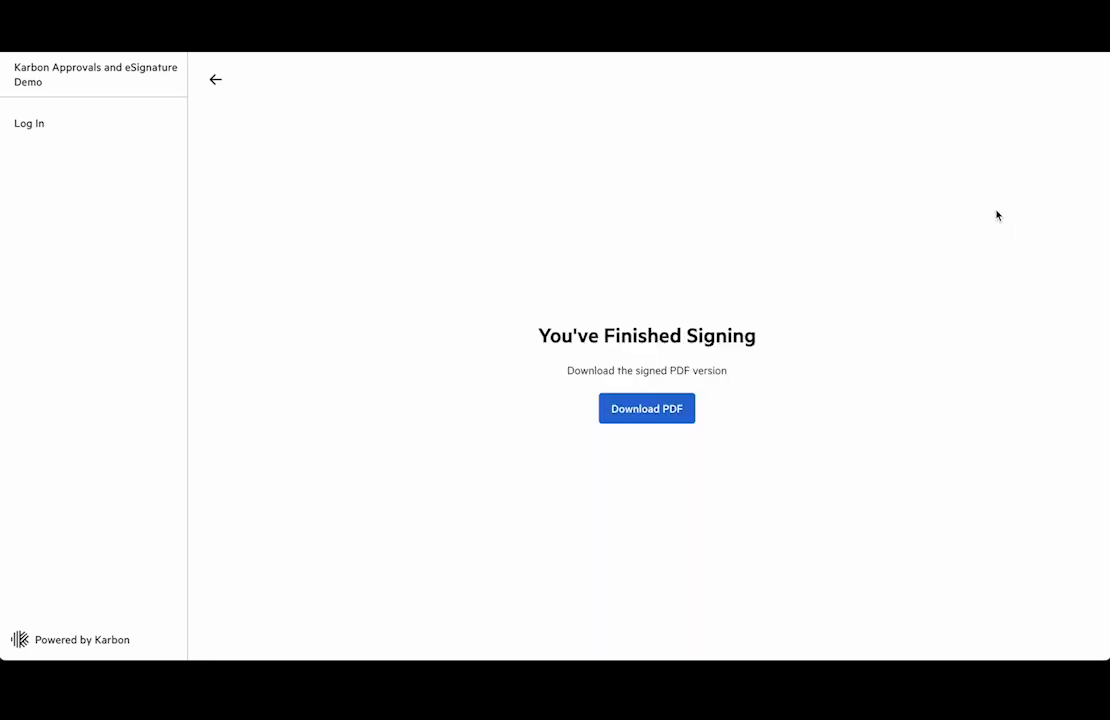
pyautogui.moveTo(969, 240)
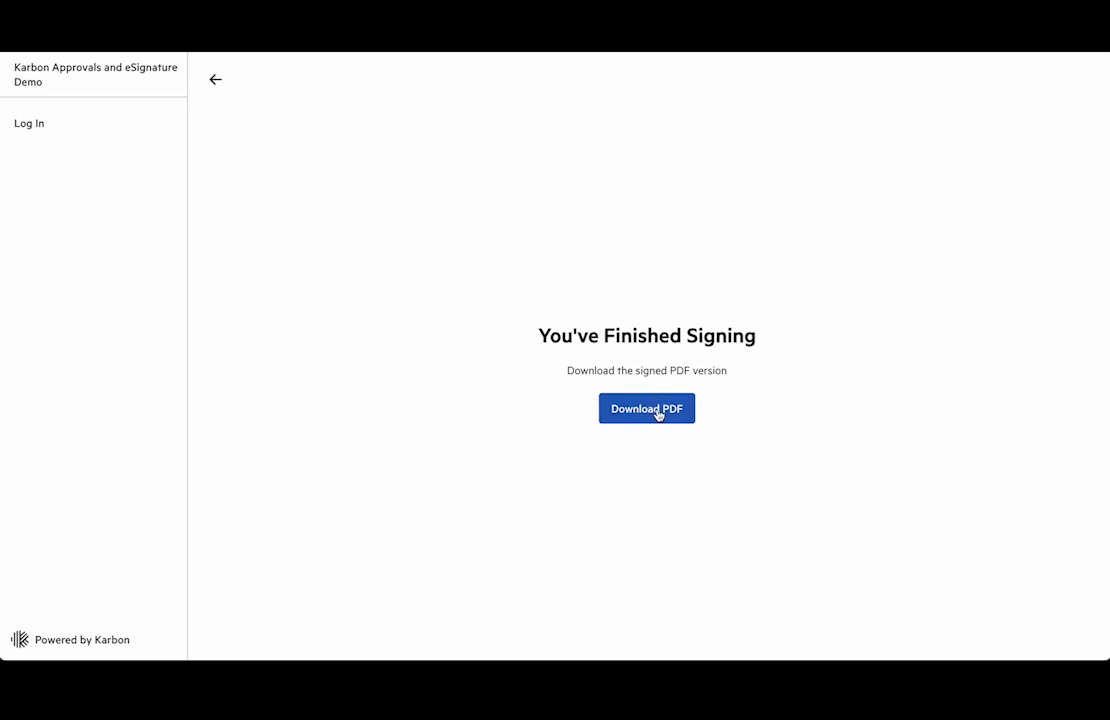
pyautogui.click(646, 408)
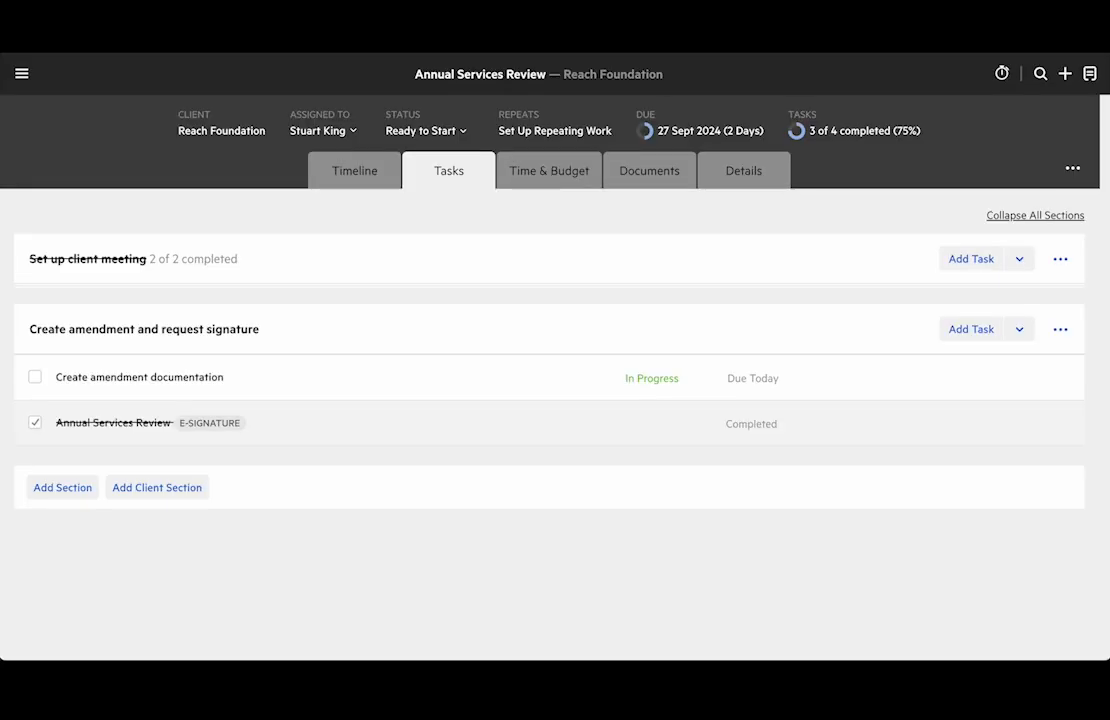
pyautogui.moveTo(140, 414)
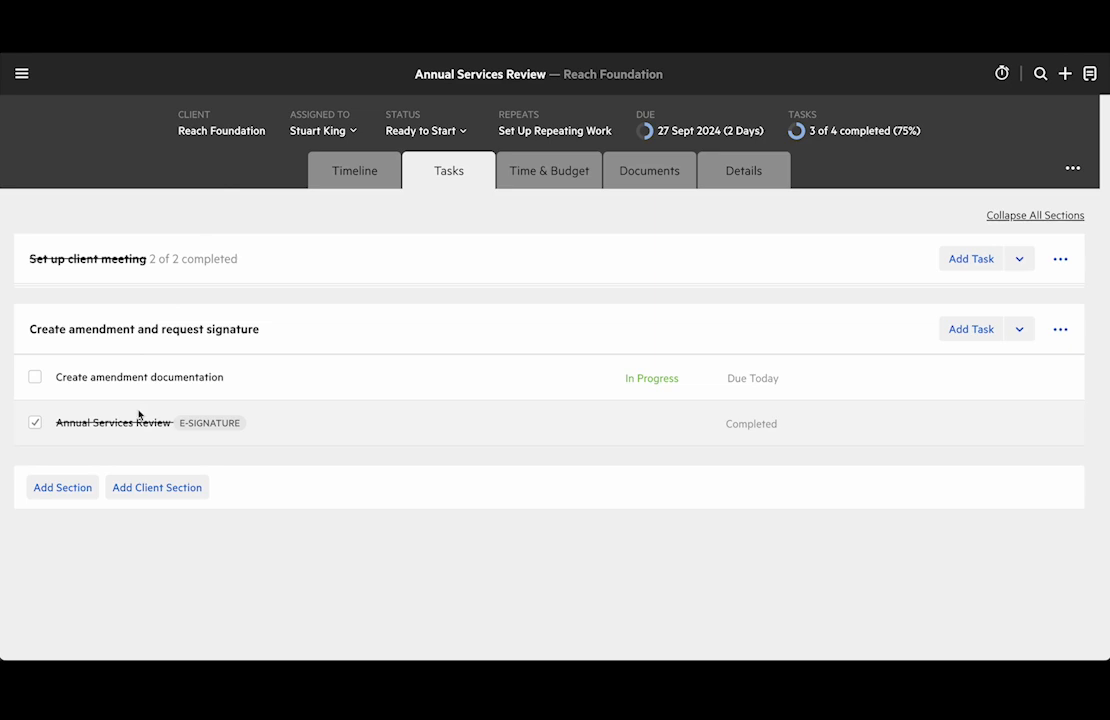
# - Open the Annual Services Review e-signature task from the Tasks list
pyautogui.click(113, 422)
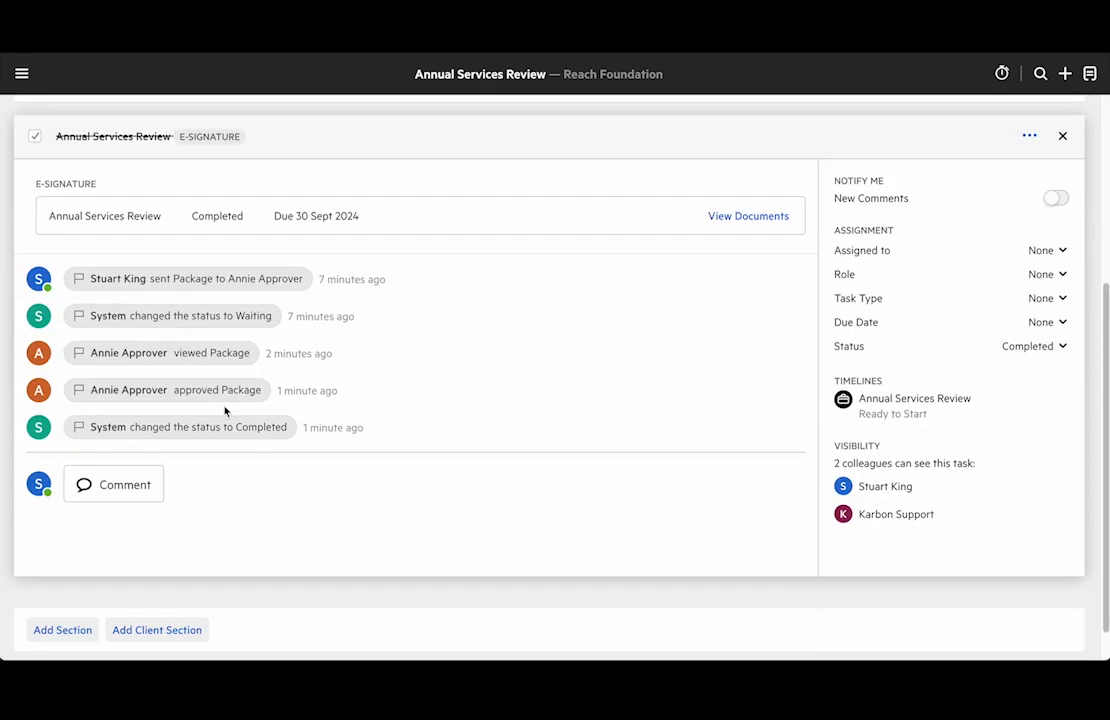
pyautogui.moveTo(137, 398)
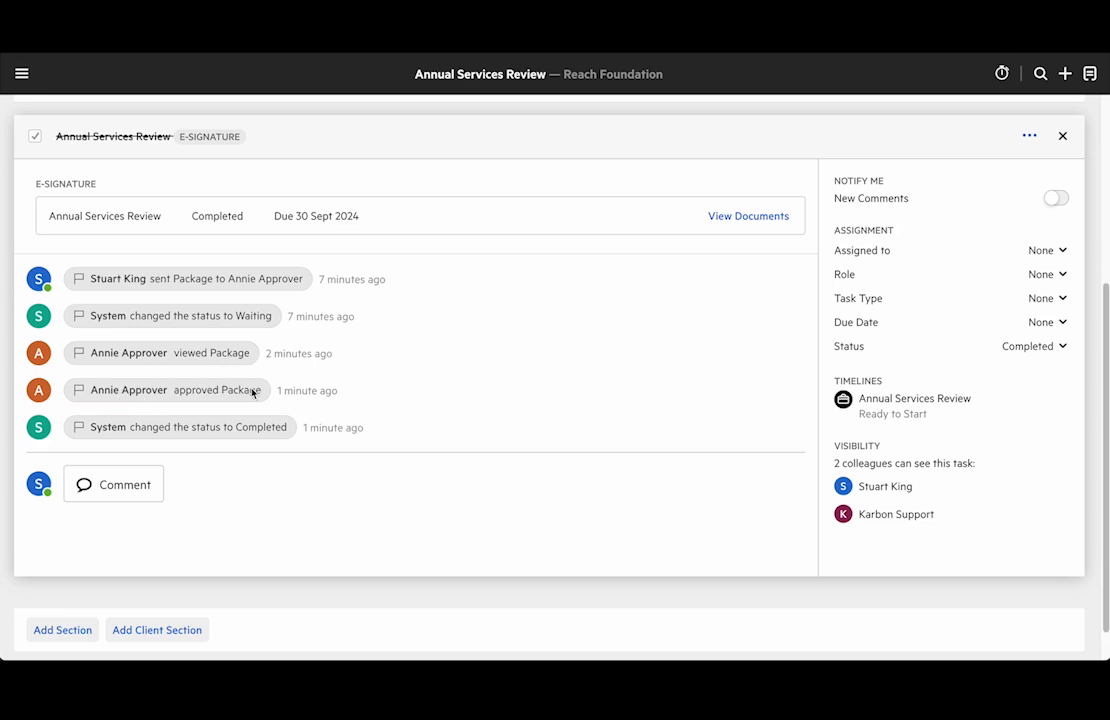
pyautogui.moveTo(281, 430)
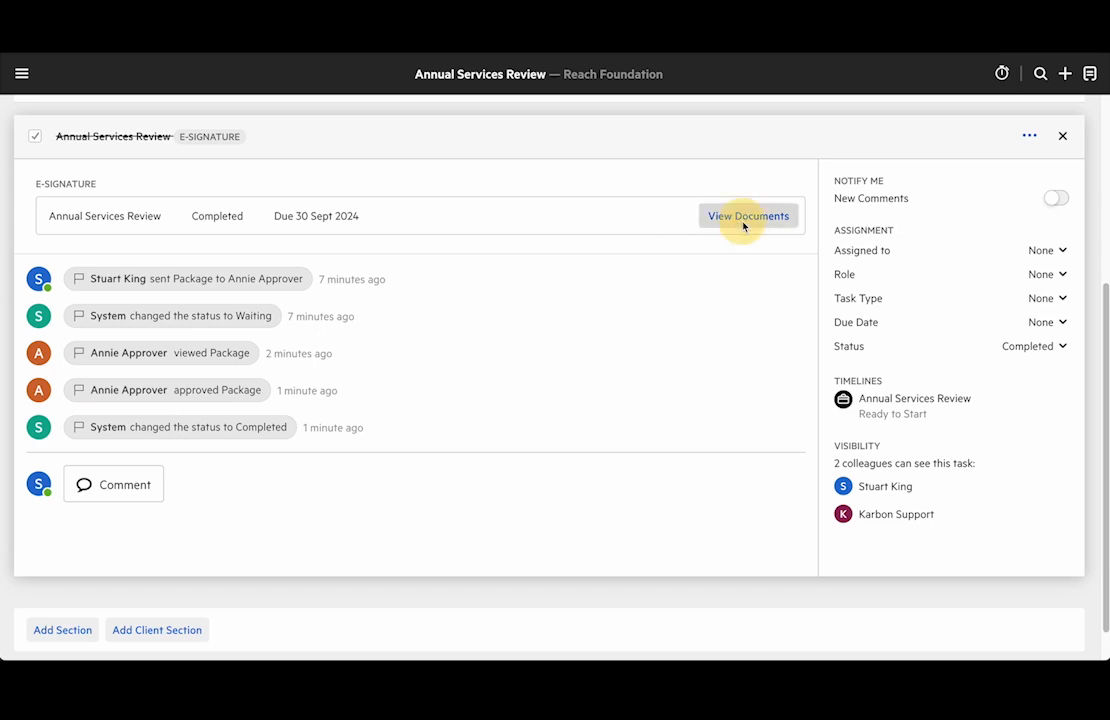
# - View the eSigning package documents for the signed Annual Services Review
pyautogui.click(748, 216)
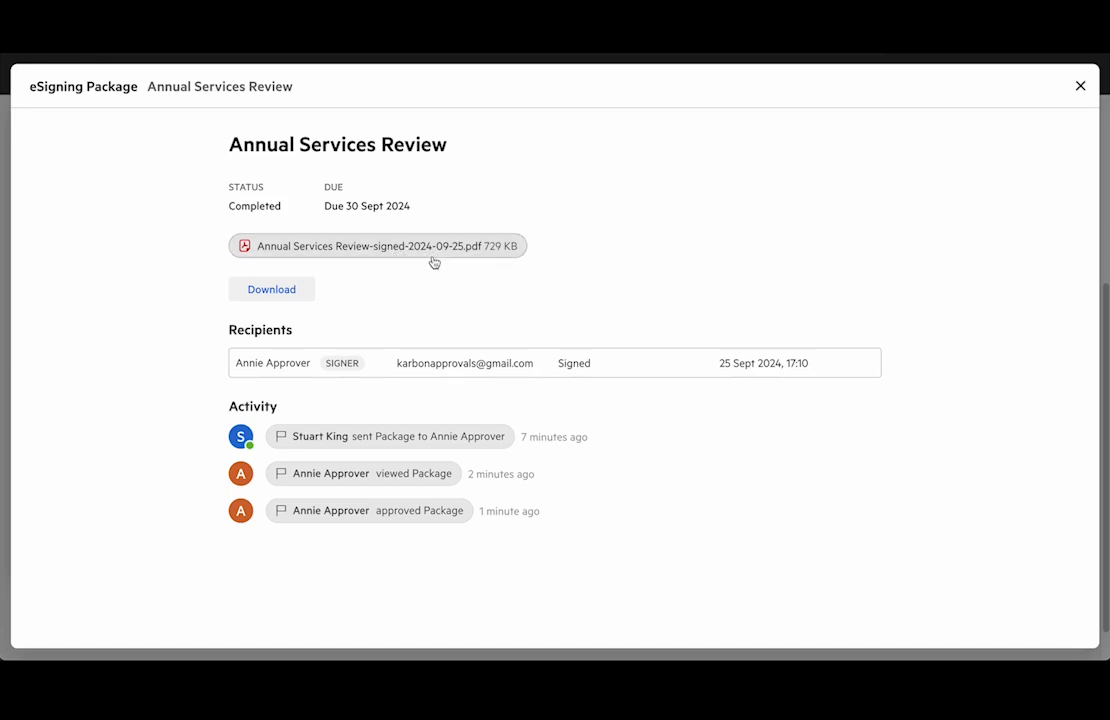
pyautogui.moveTo(822, 372)
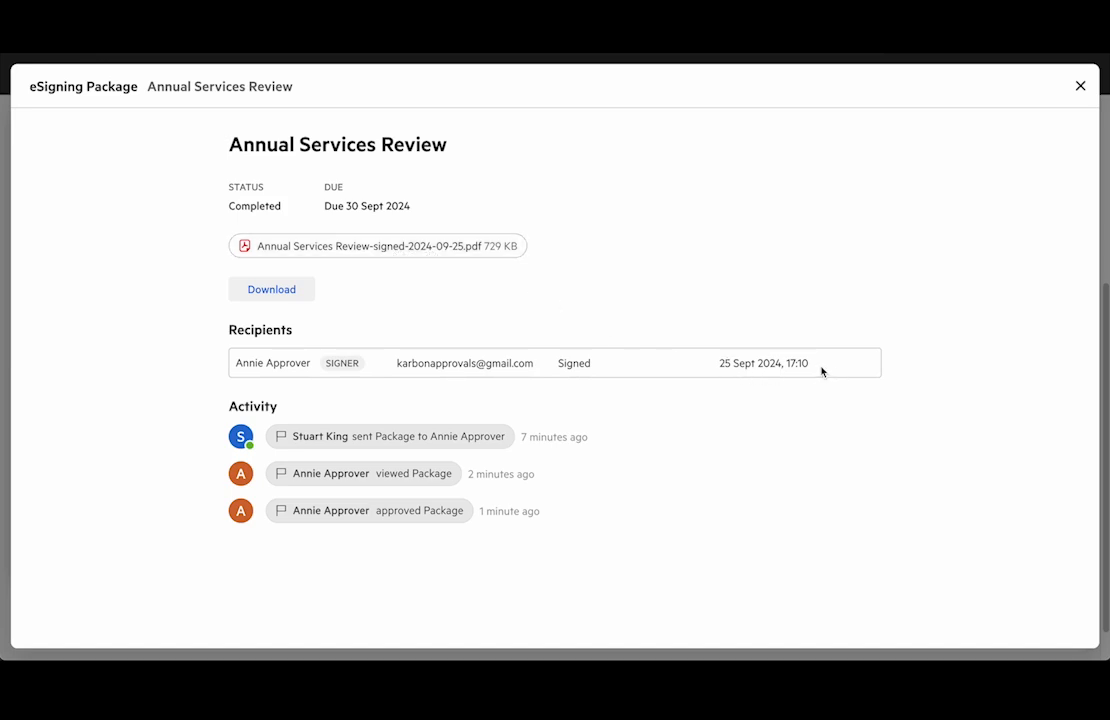
pyautogui.moveTo(230, 328)
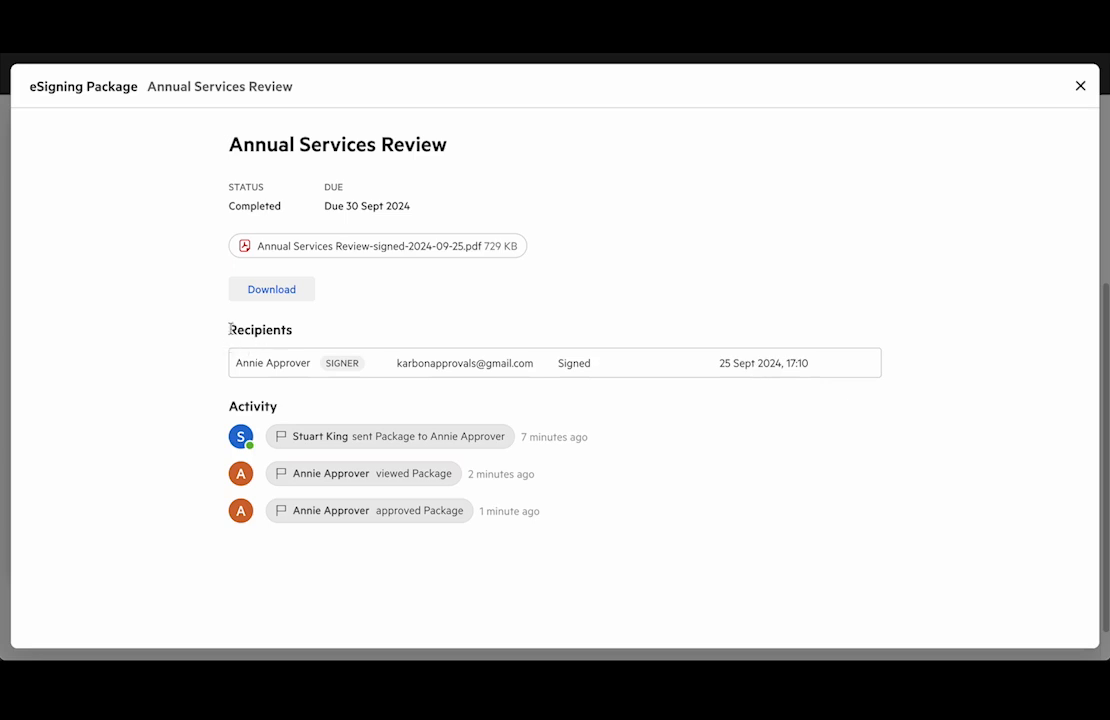